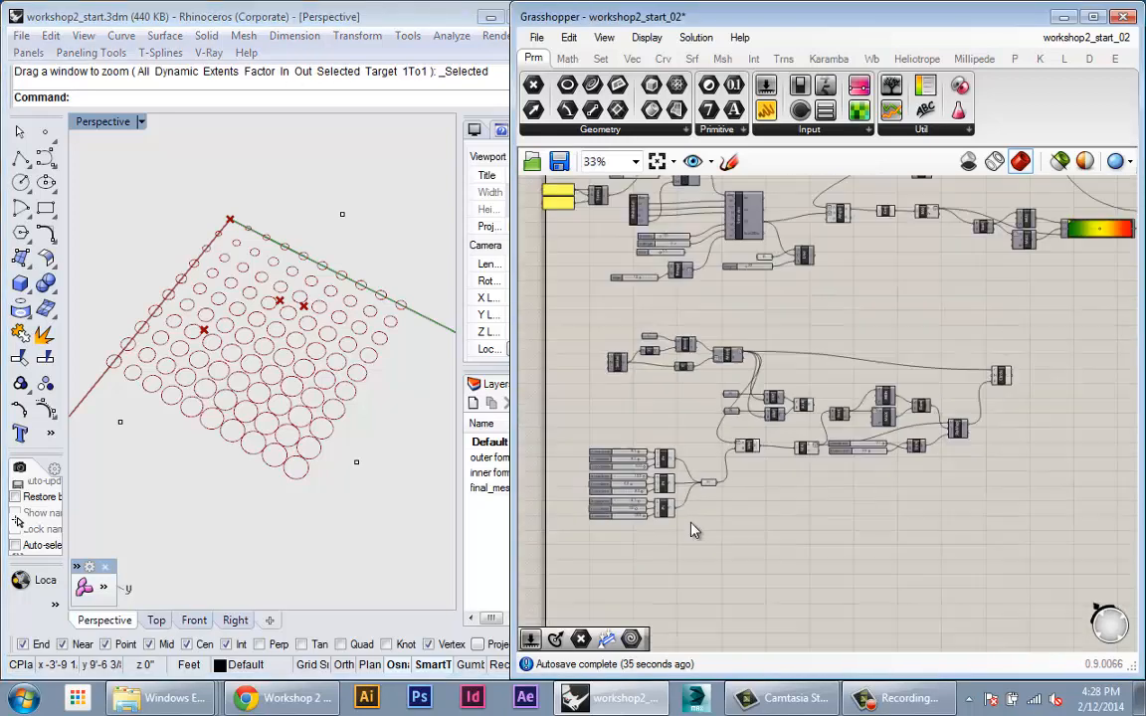
# Enable Preview on the Area component so the panel centroids appear as a dome-shaped point cloud
pyautogui.scroll(3)
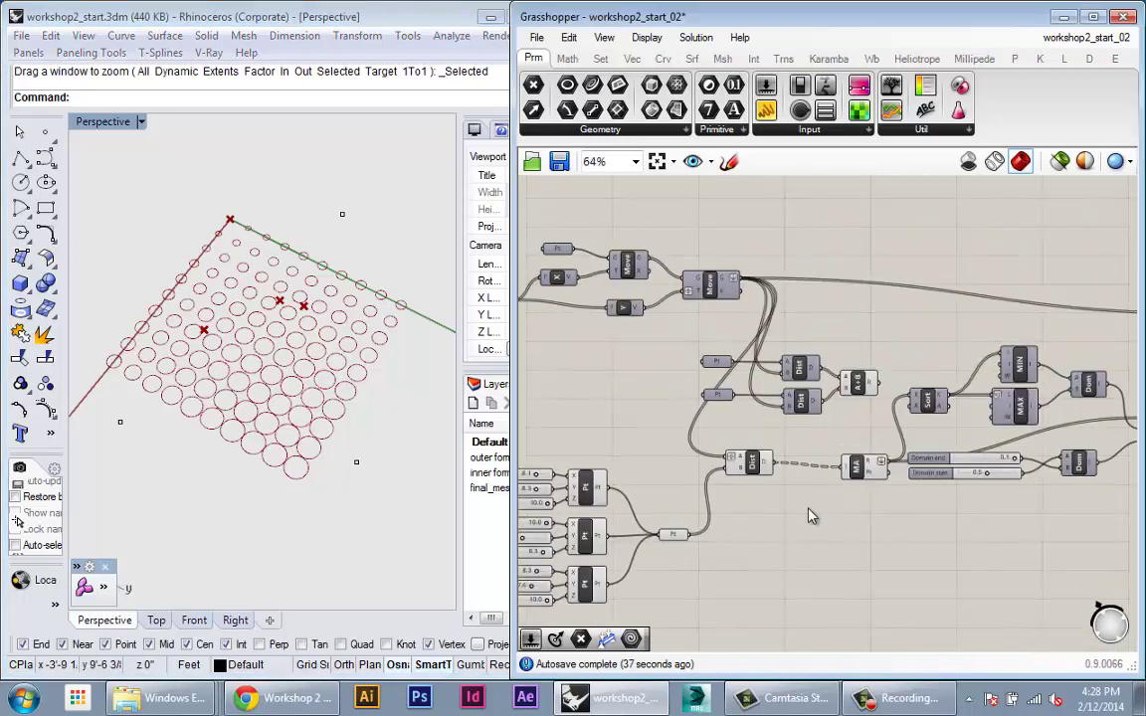
pyautogui.scroll(-3)
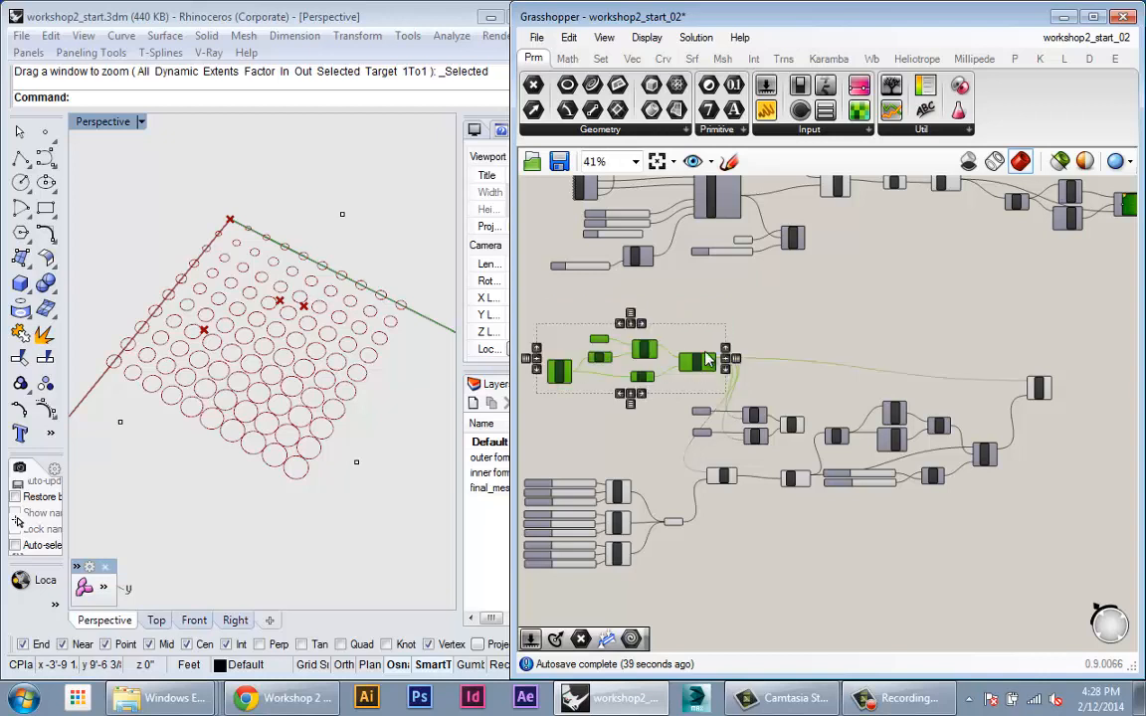
pyautogui.scroll(-3)
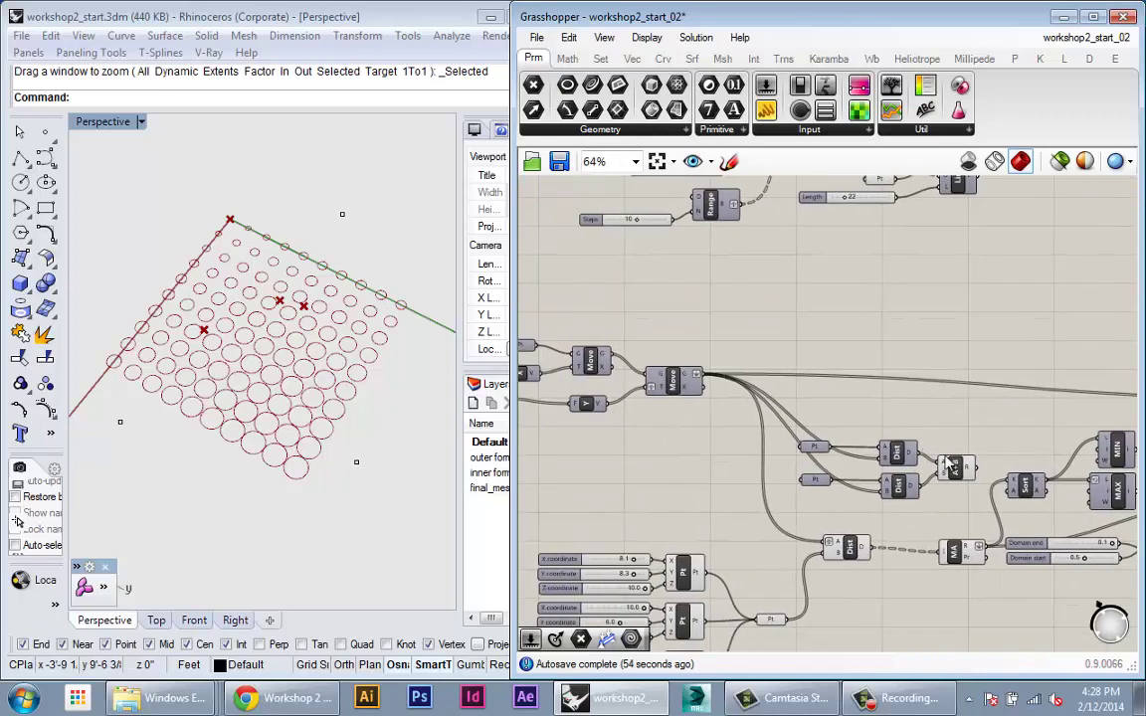
pyautogui.moveTo(979, 323)
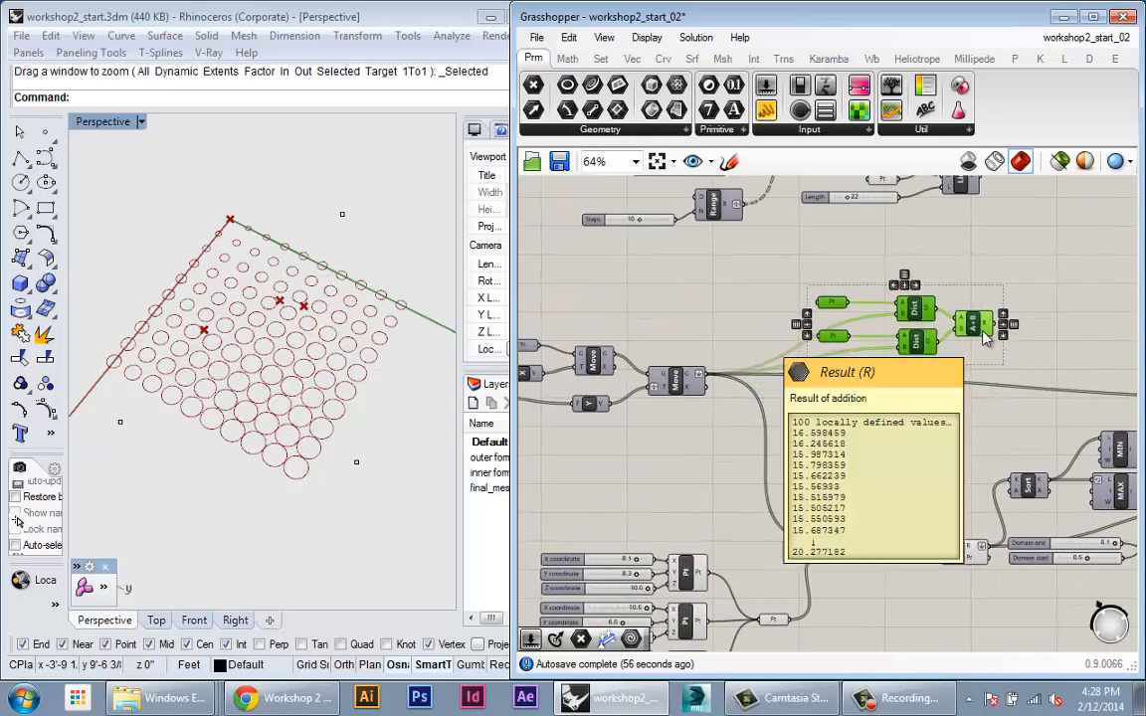
pyautogui.scroll(-3)
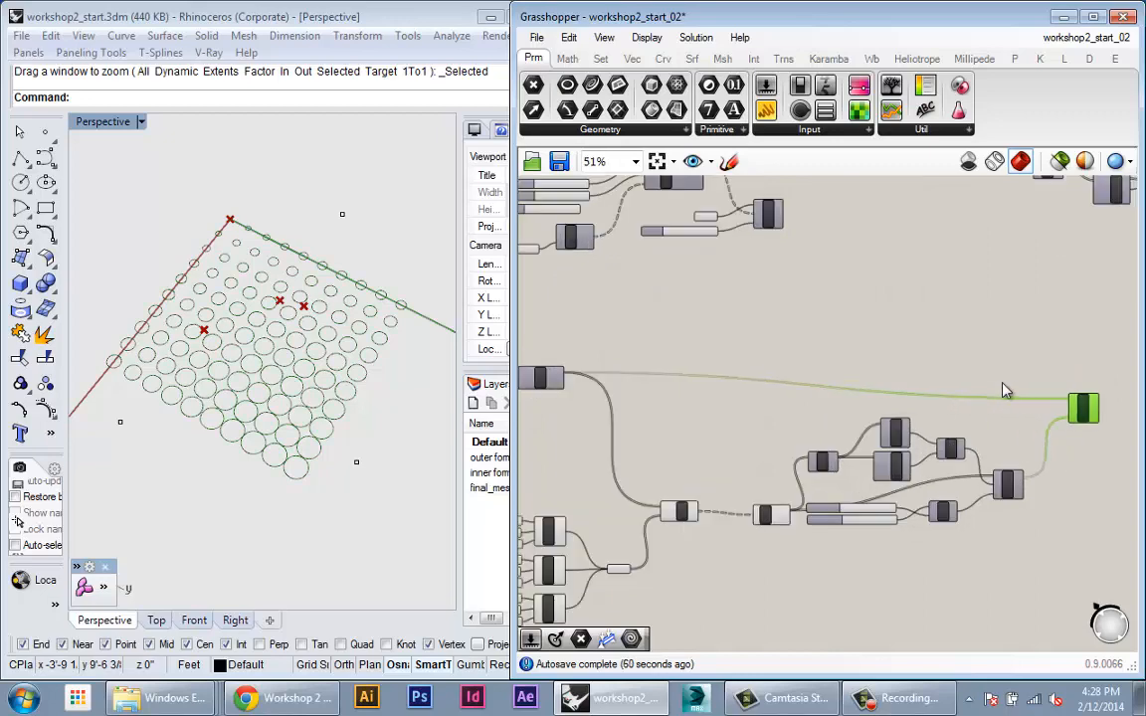
pyautogui.scroll(-3)
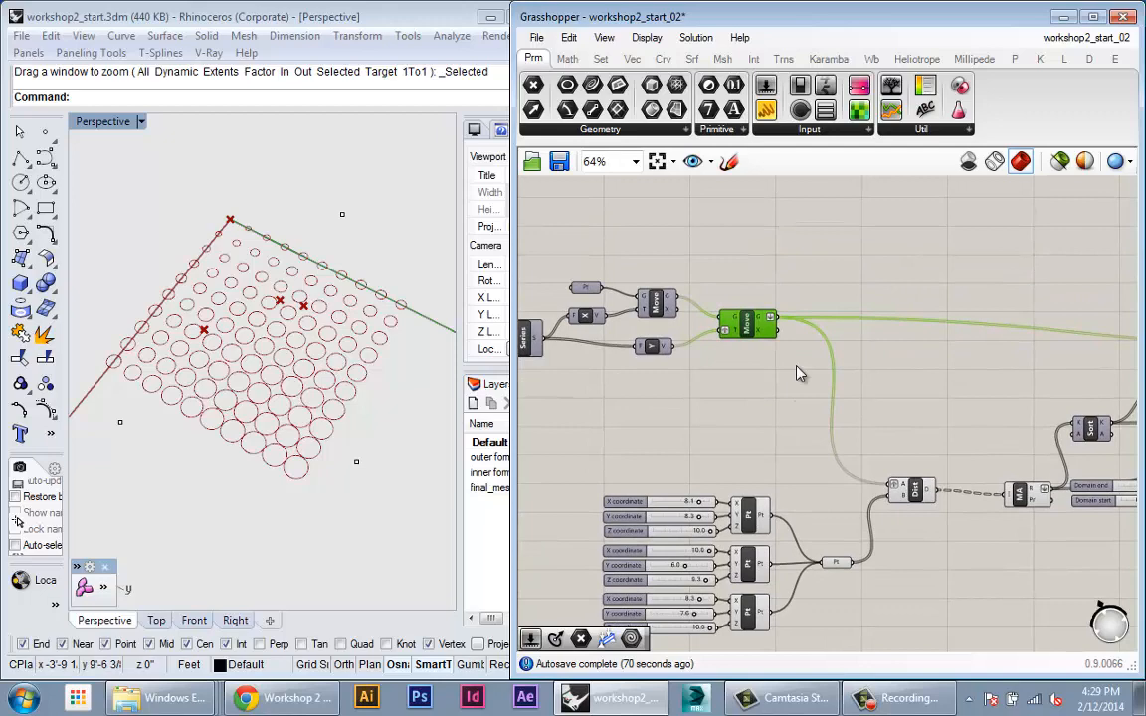
pyautogui.scroll(-3)
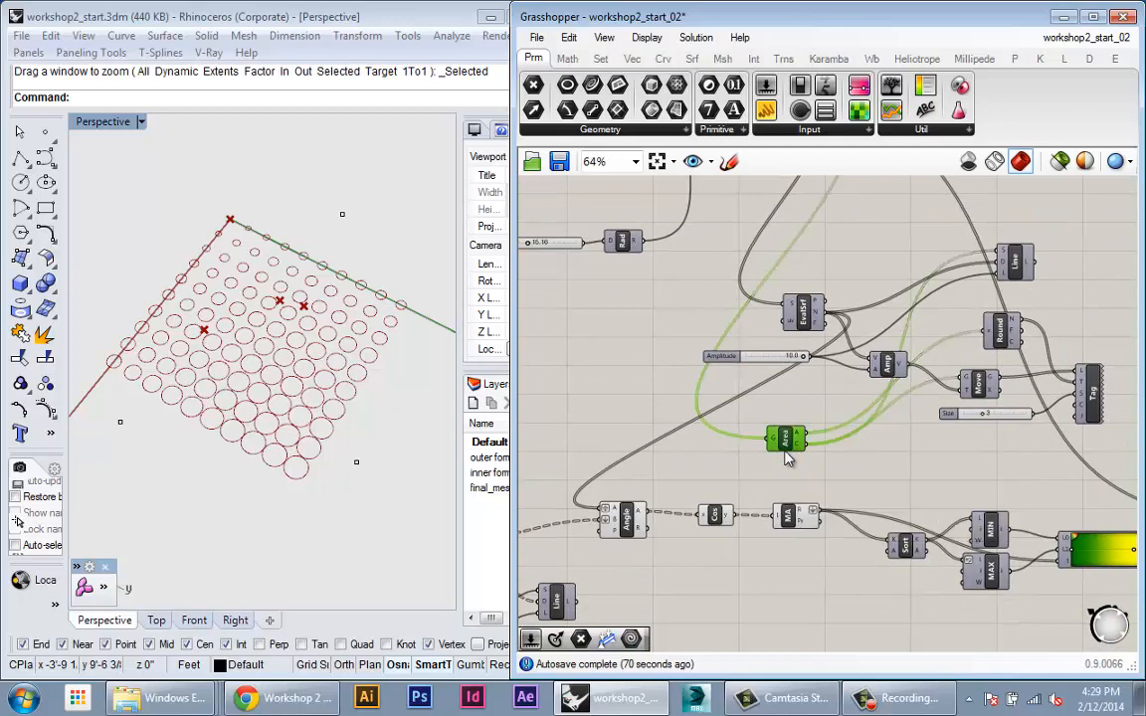
pyautogui.rightClick(786, 437)
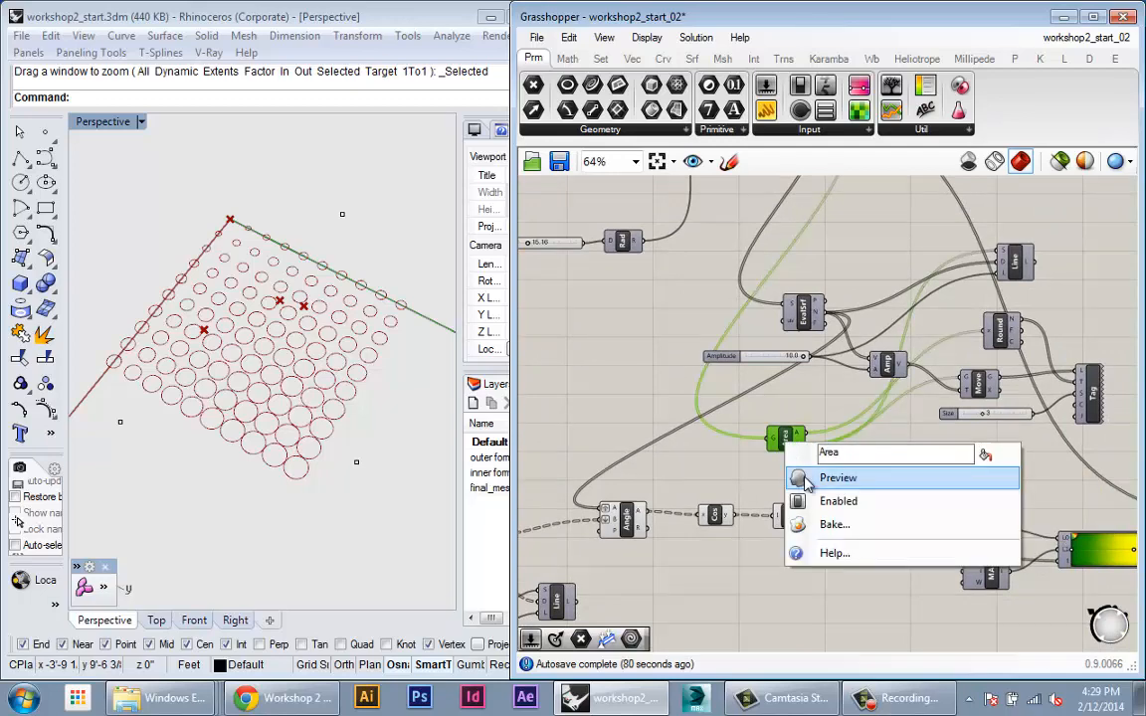
pyautogui.click(837, 478)
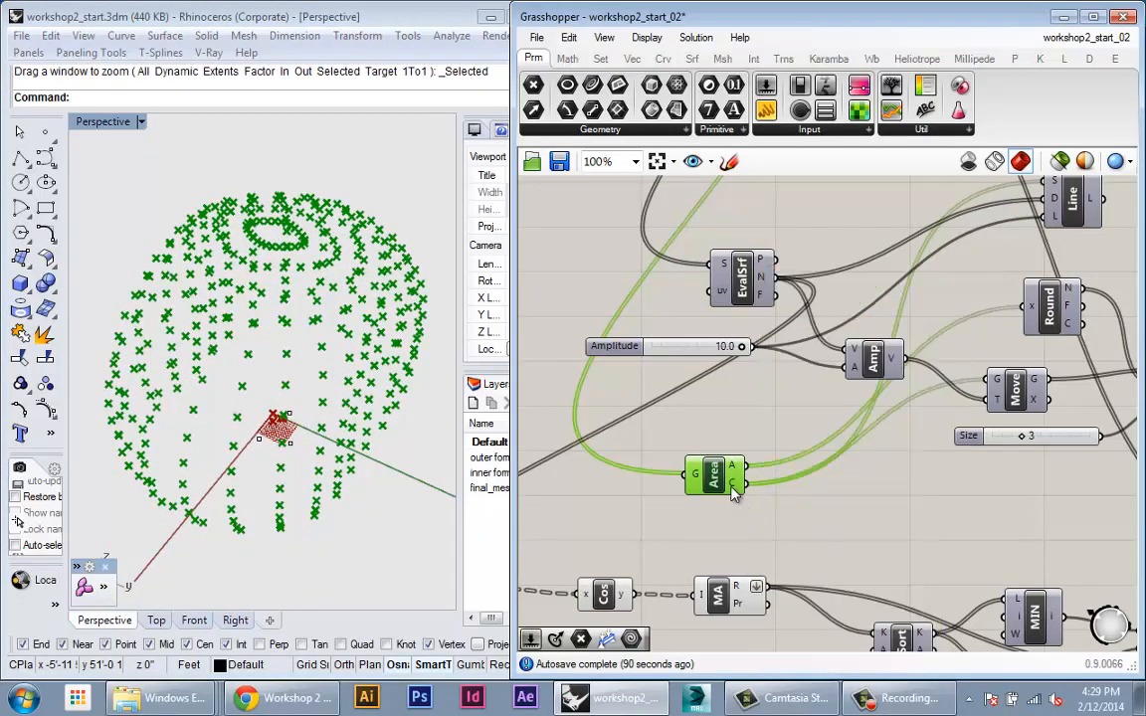
pyautogui.moveTo(734, 485)
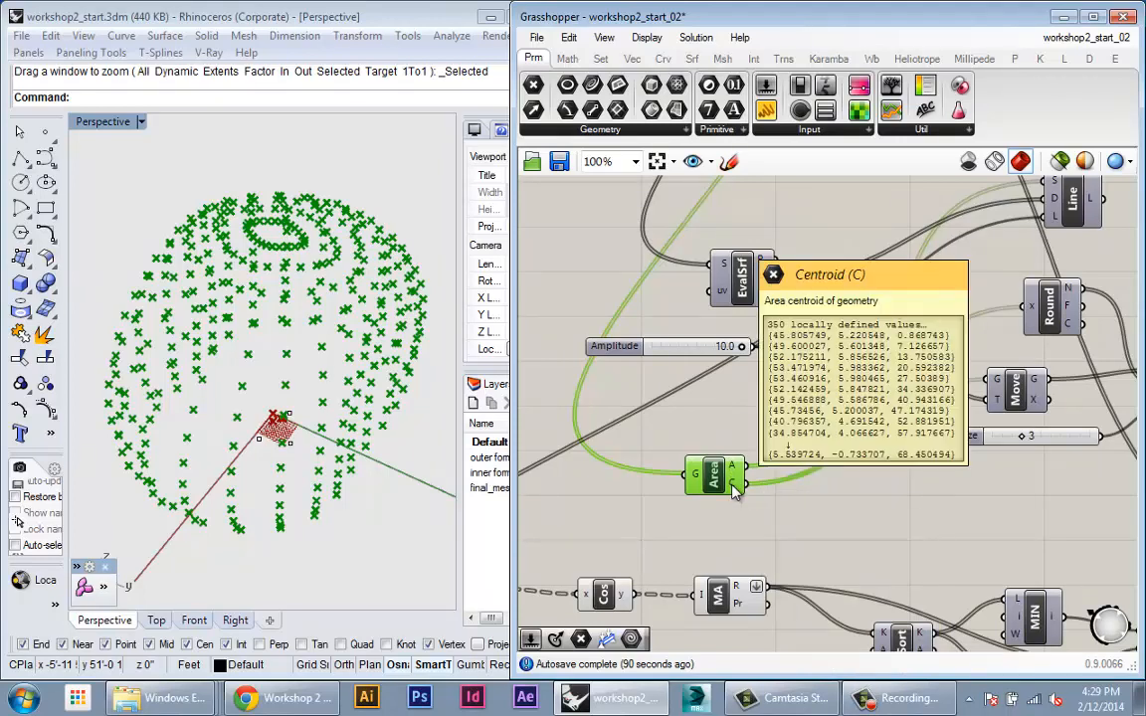
pyautogui.scroll(-3)
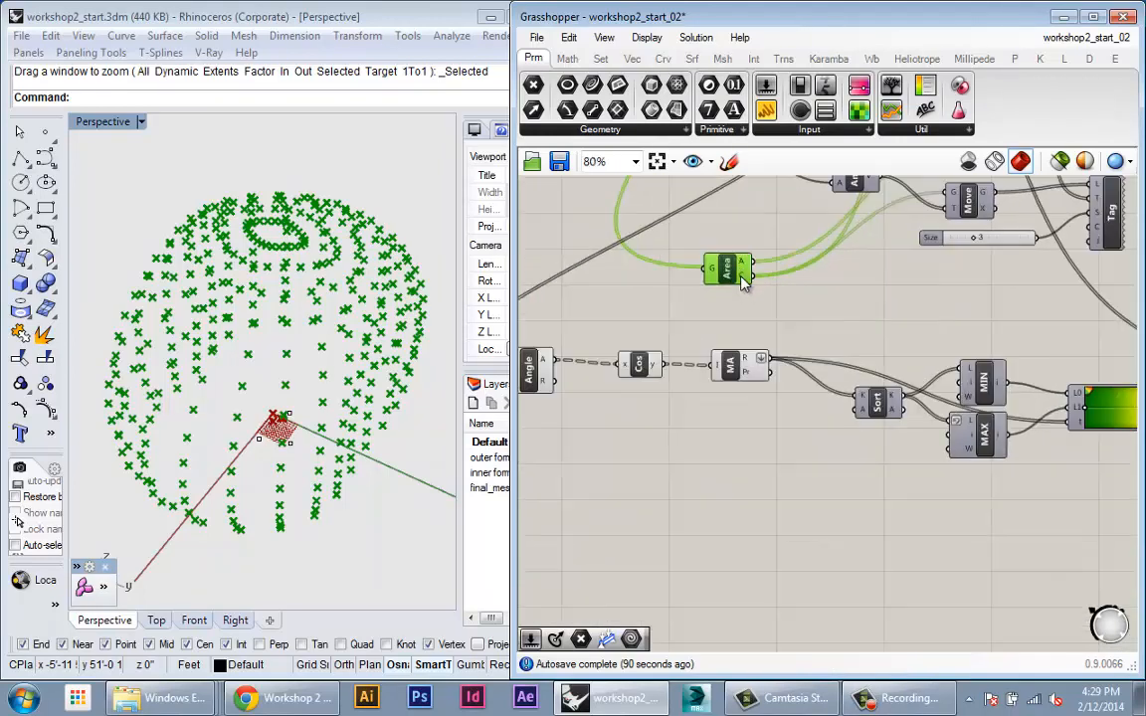
pyautogui.scroll(-3)
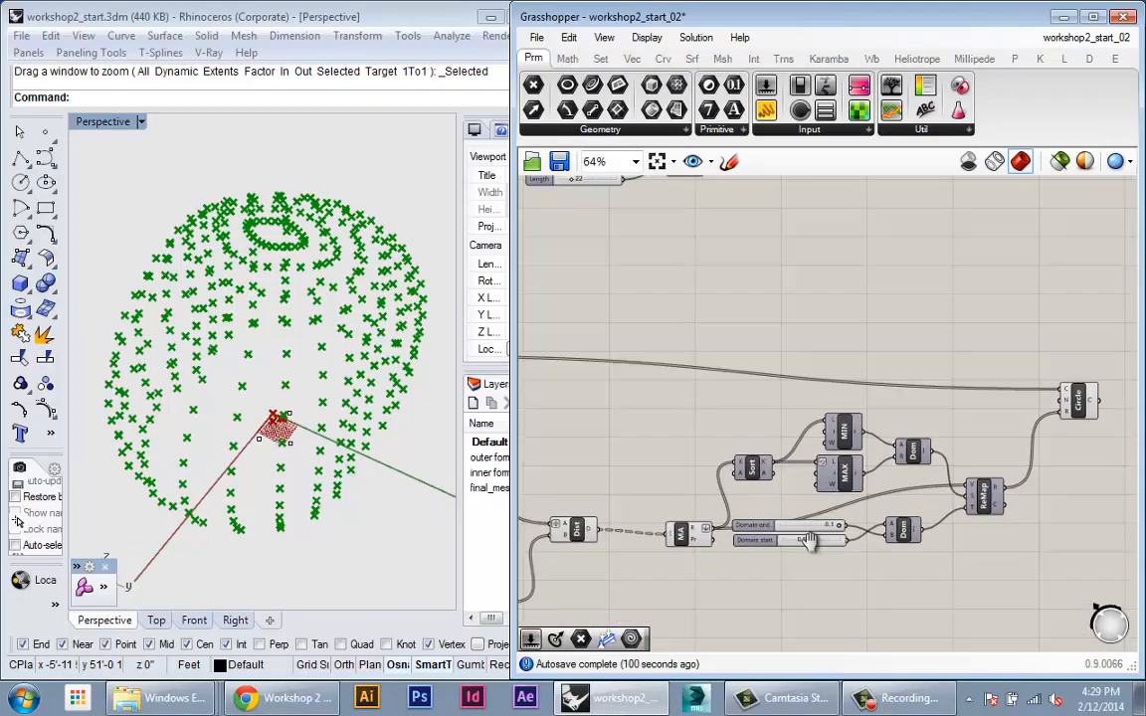
pyautogui.scroll(-3)
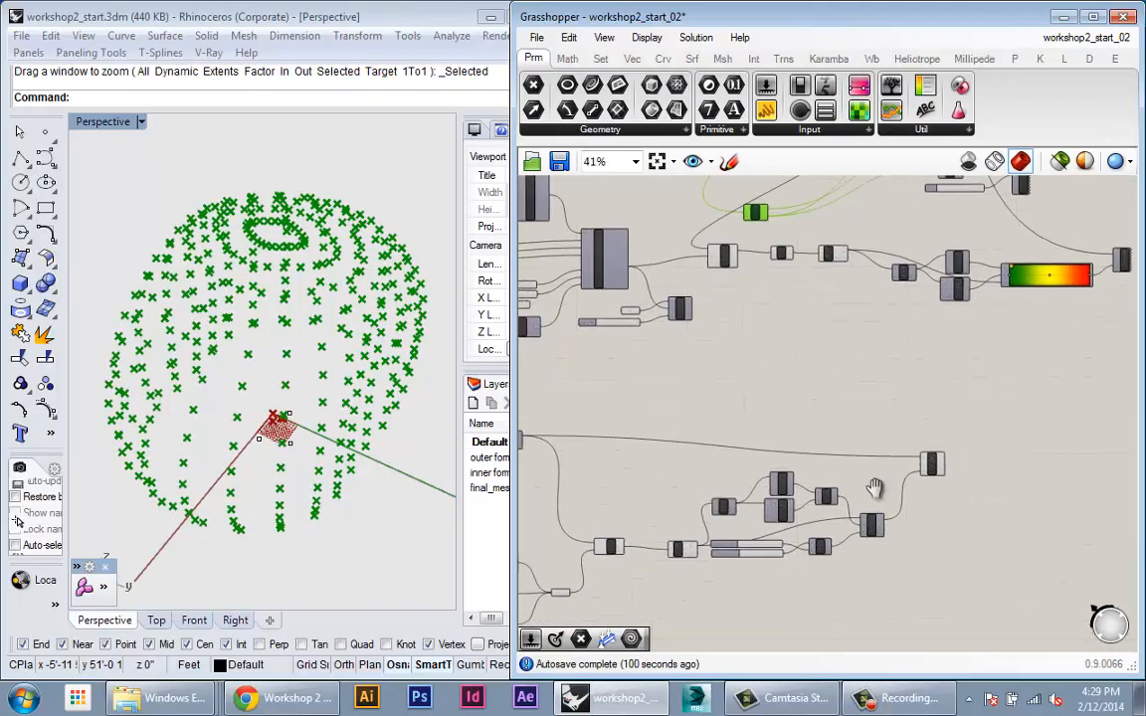
pyautogui.scroll(3)
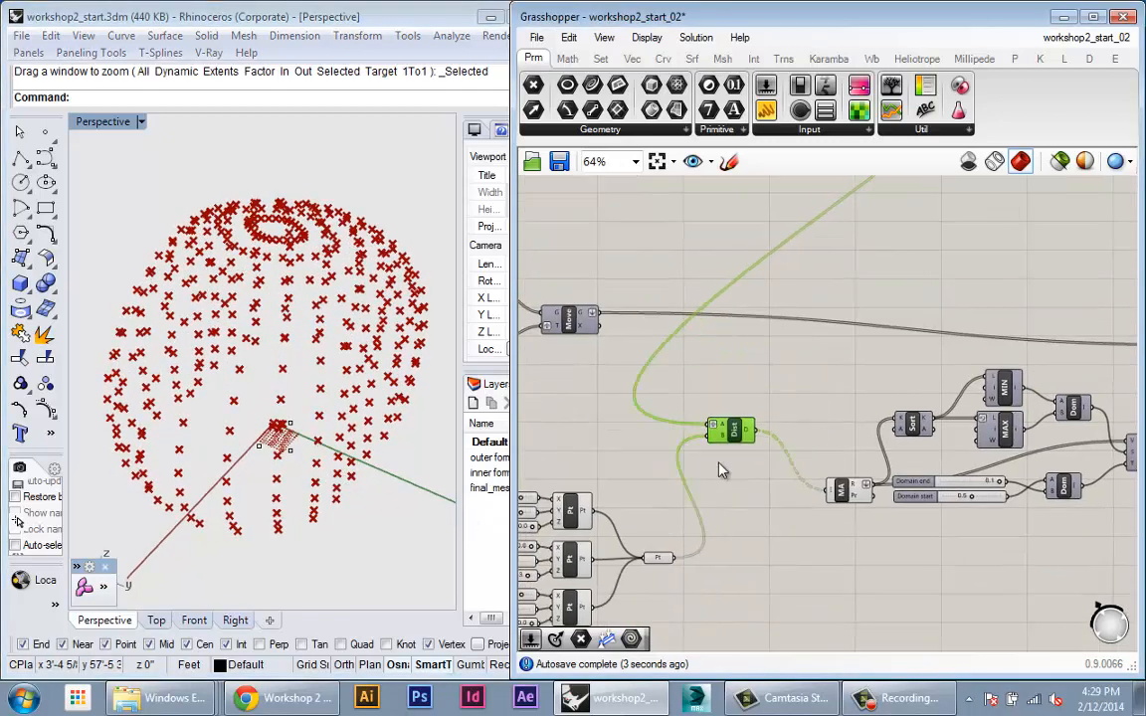
pyautogui.scroll(-3)
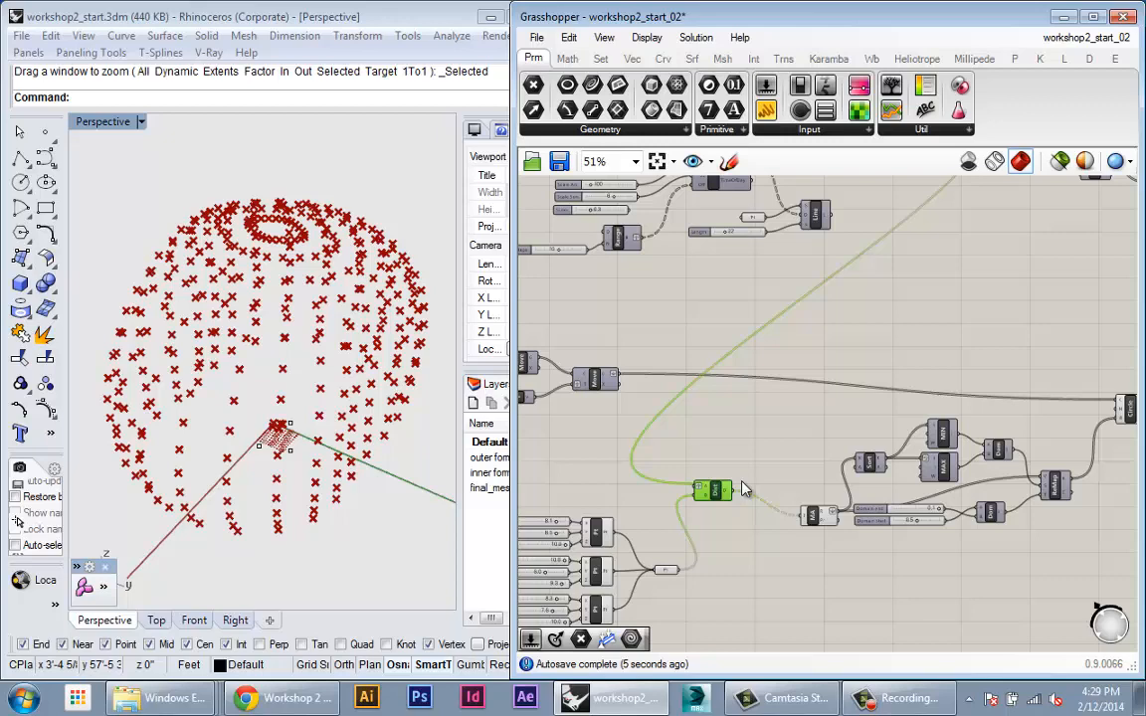
pyautogui.scroll(3)
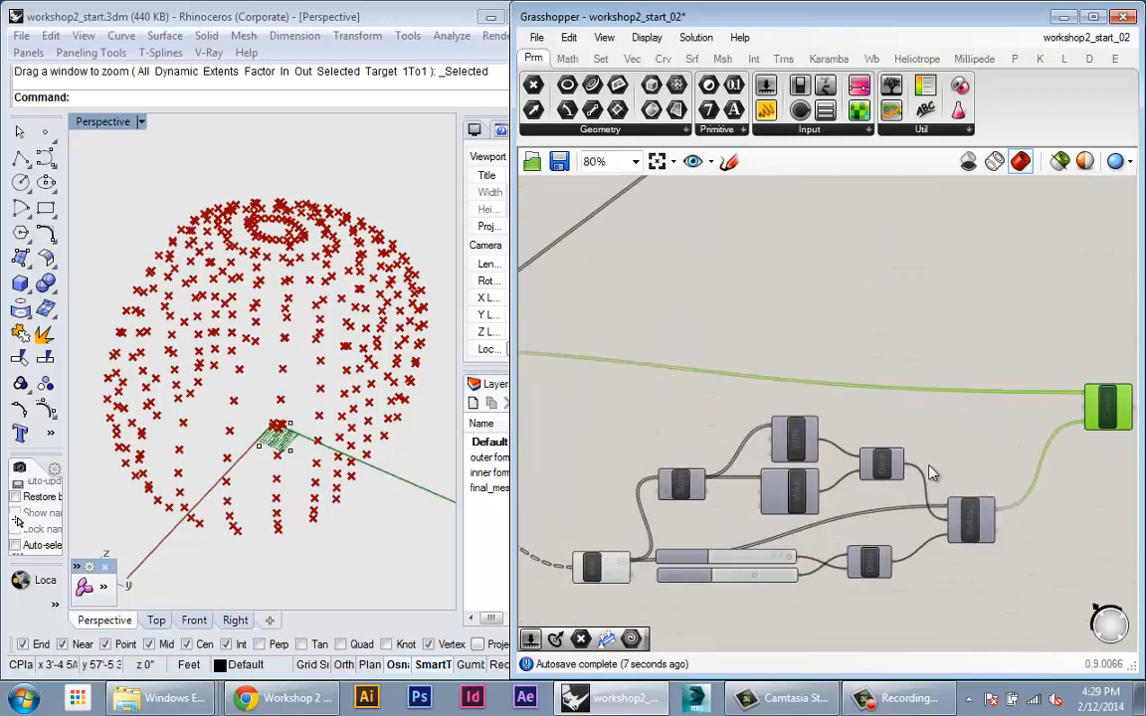
pyautogui.scroll(-3)
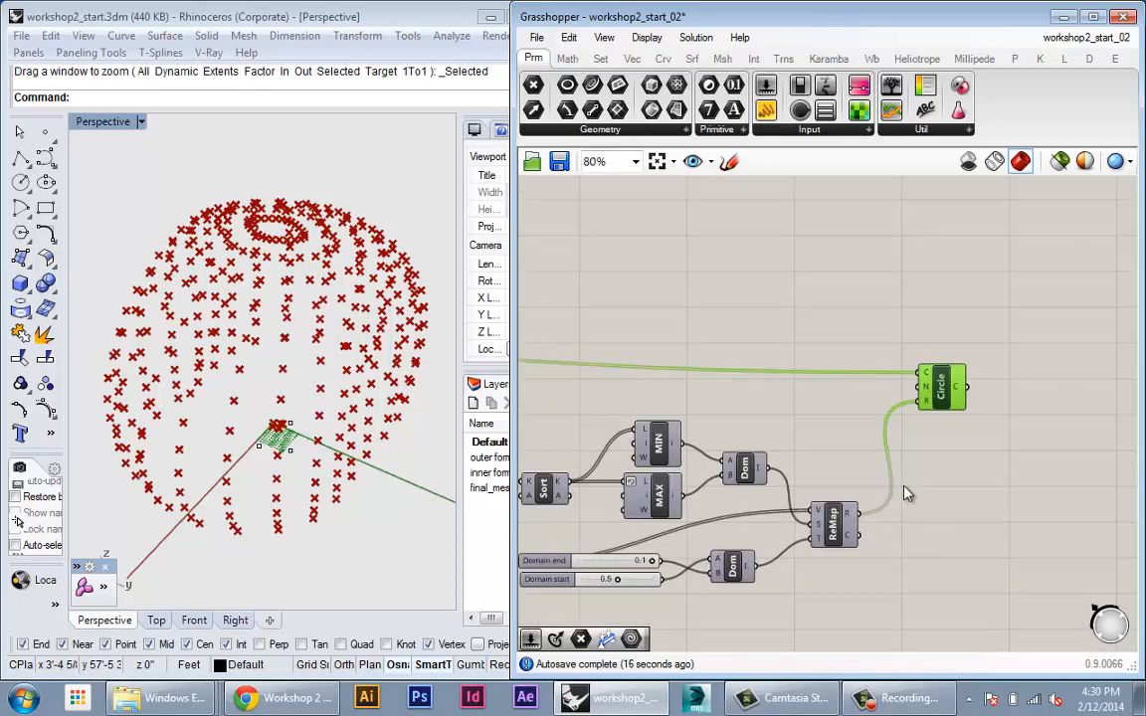
pyautogui.scroll(-3)
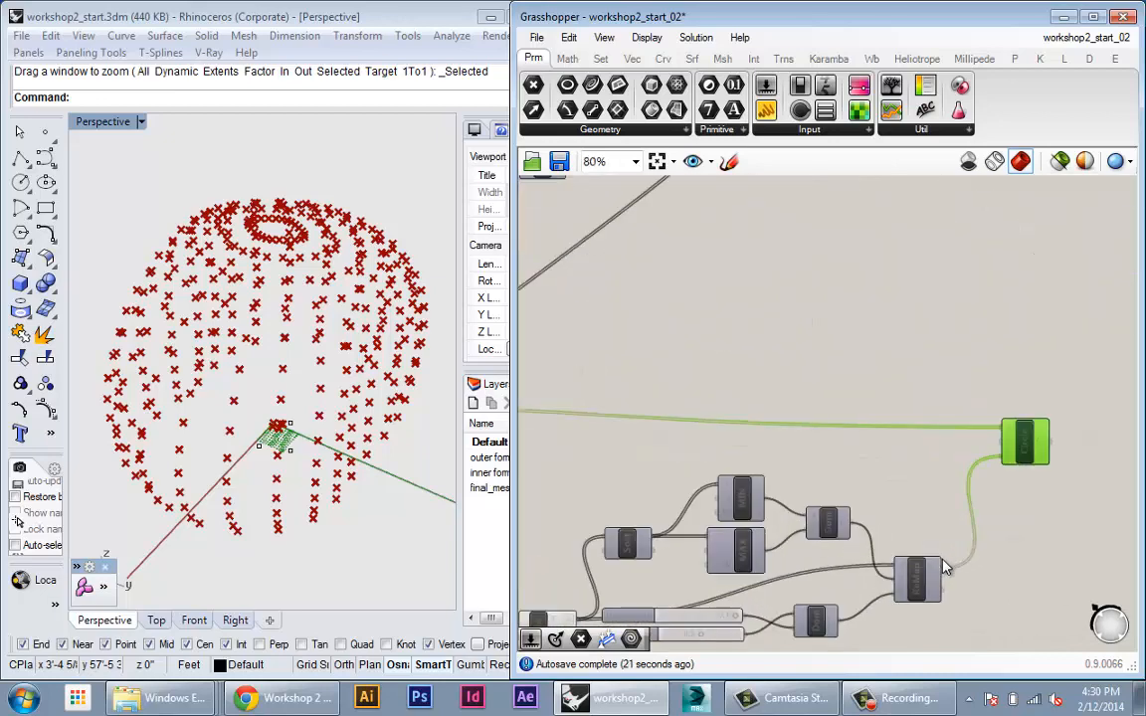
pyautogui.scroll(-3)
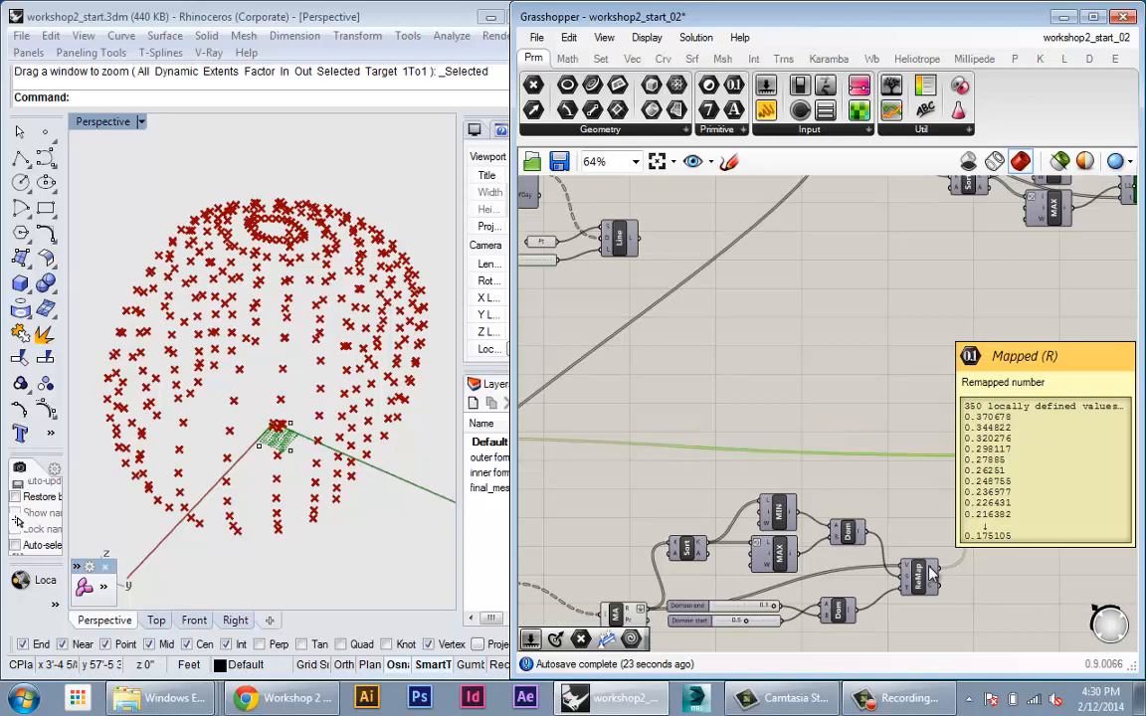
pyautogui.scroll(-3)
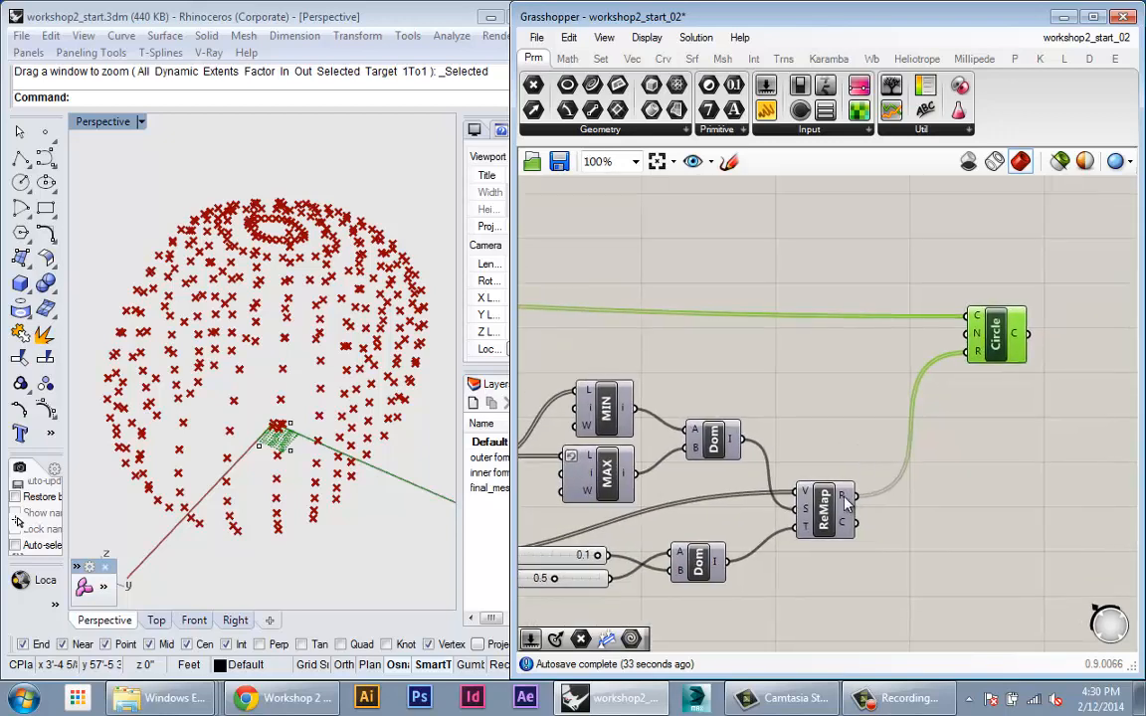
pyautogui.moveTo(844, 497)
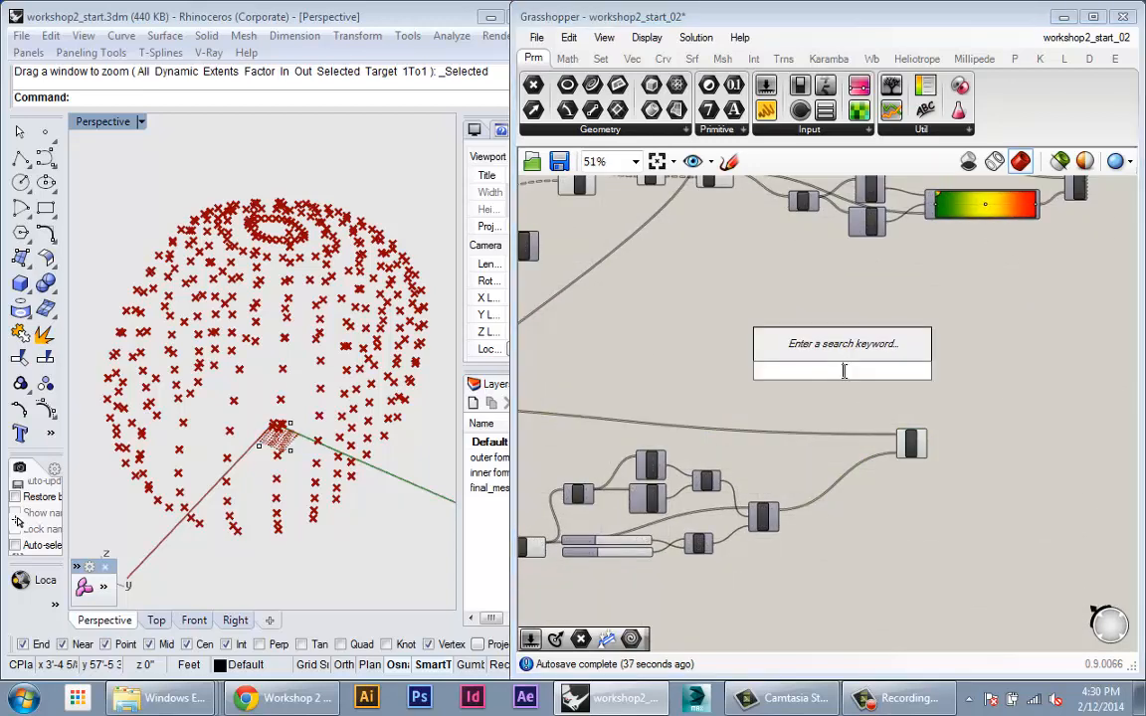
# Add a Scale component to the canvas near the panel surfaces
pyautogui.write('scale')
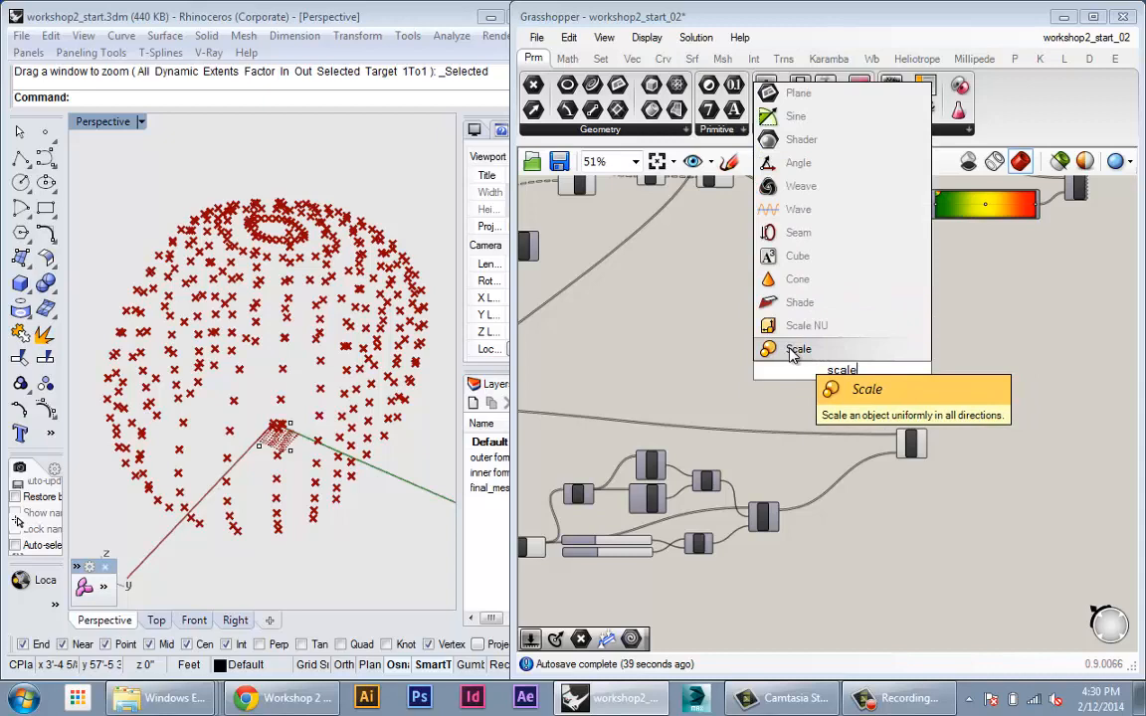
pyautogui.click(798, 349)
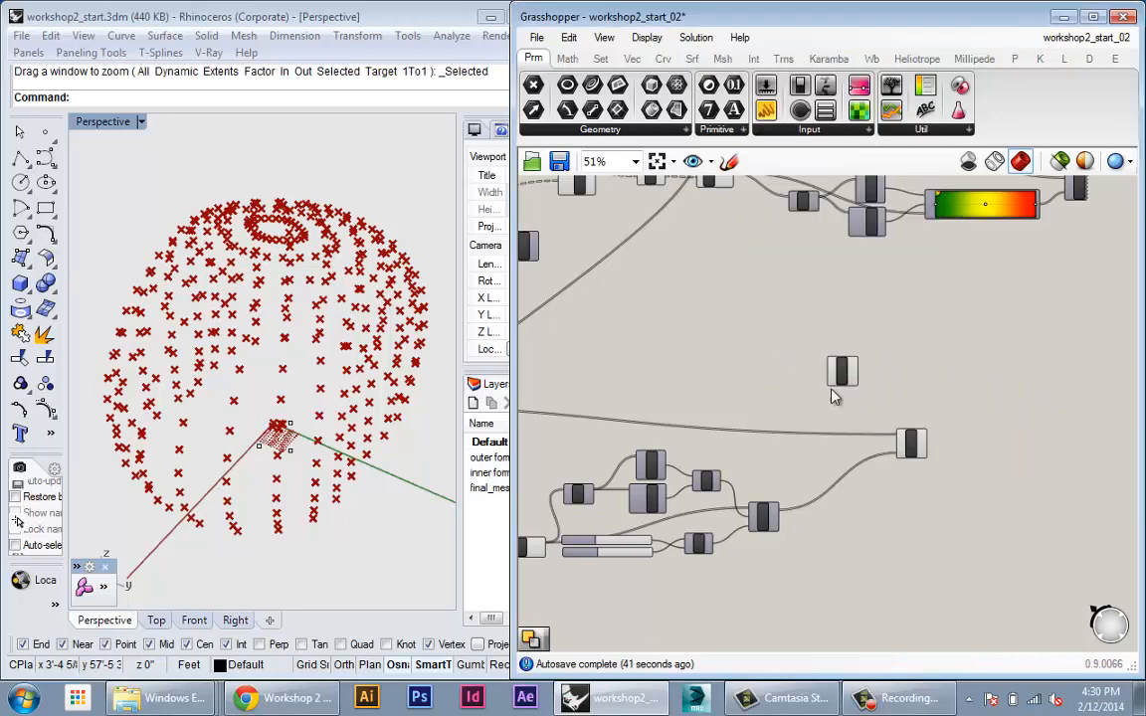
pyautogui.scroll(3)
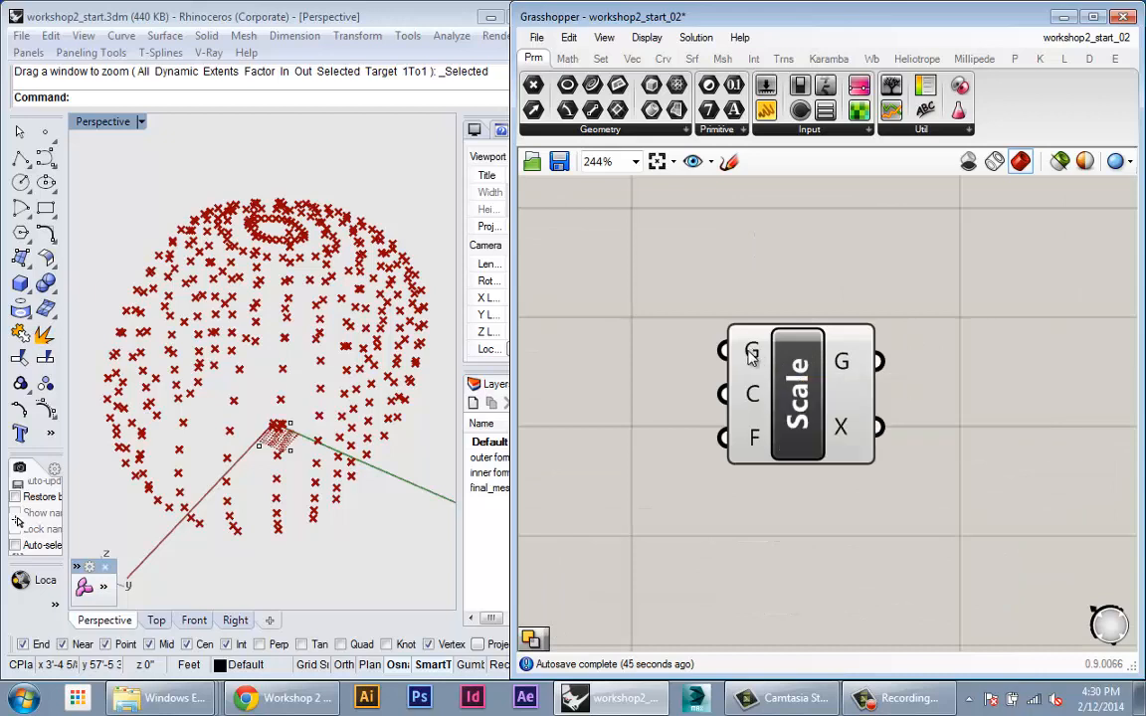
pyautogui.moveTo(752, 394)
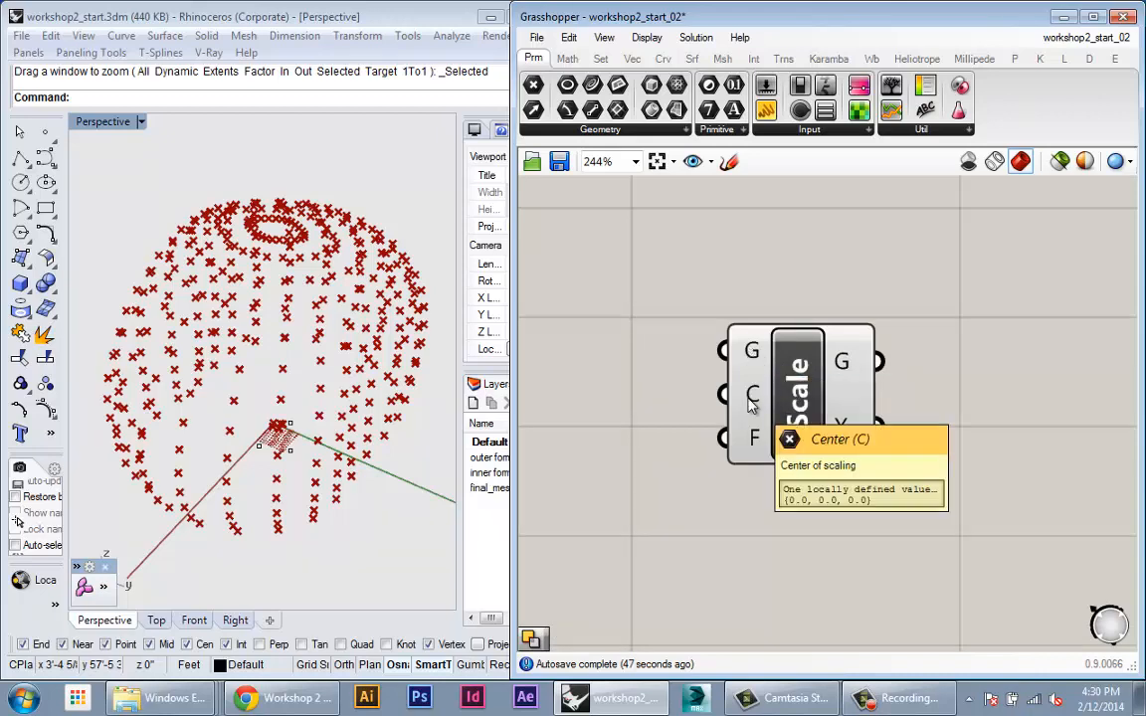
pyautogui.moveTo(752, 438)
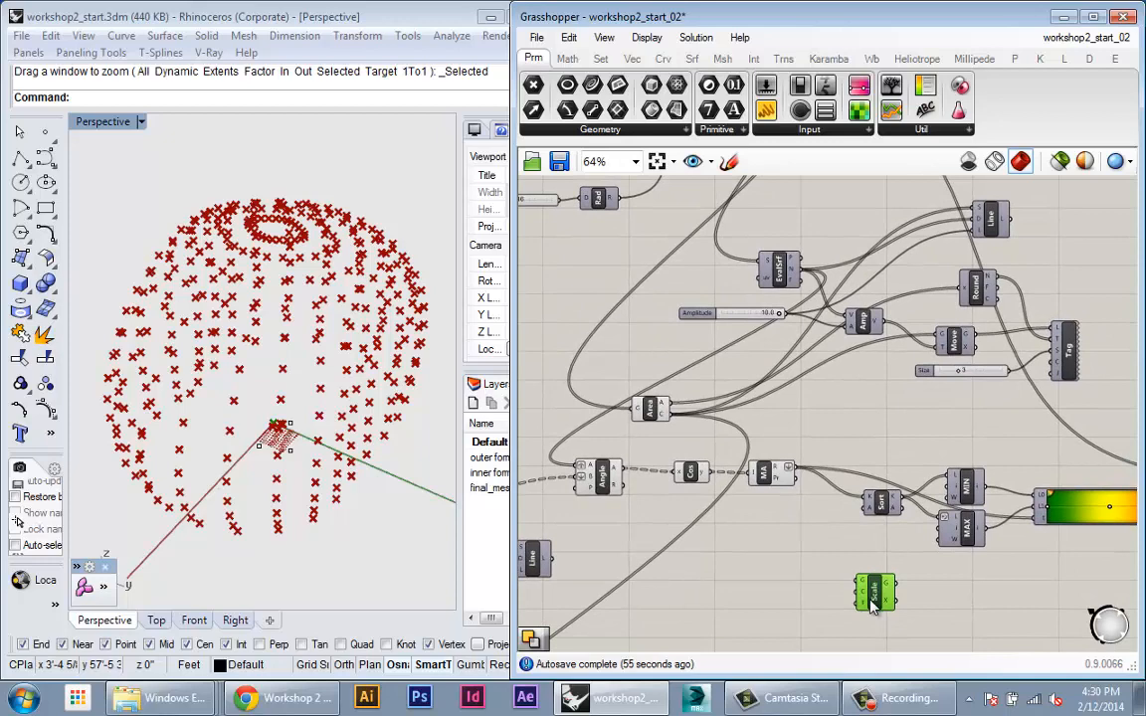
pyautogui.scroll(-3)
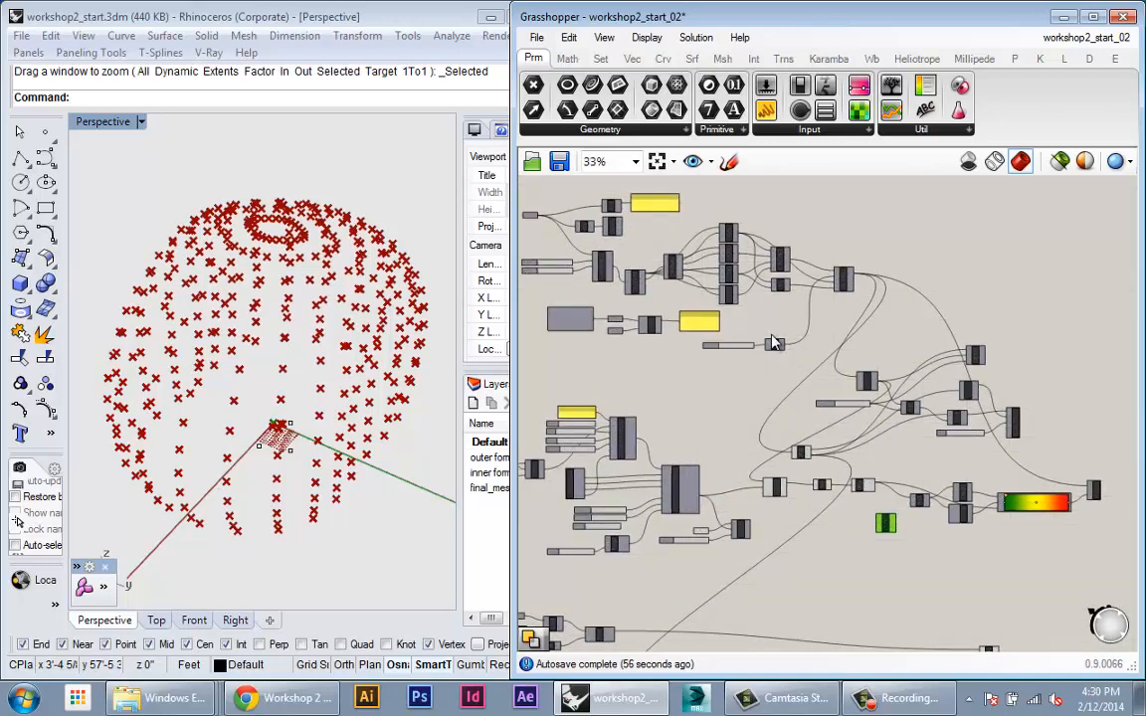
pyautogui.scroll(3)
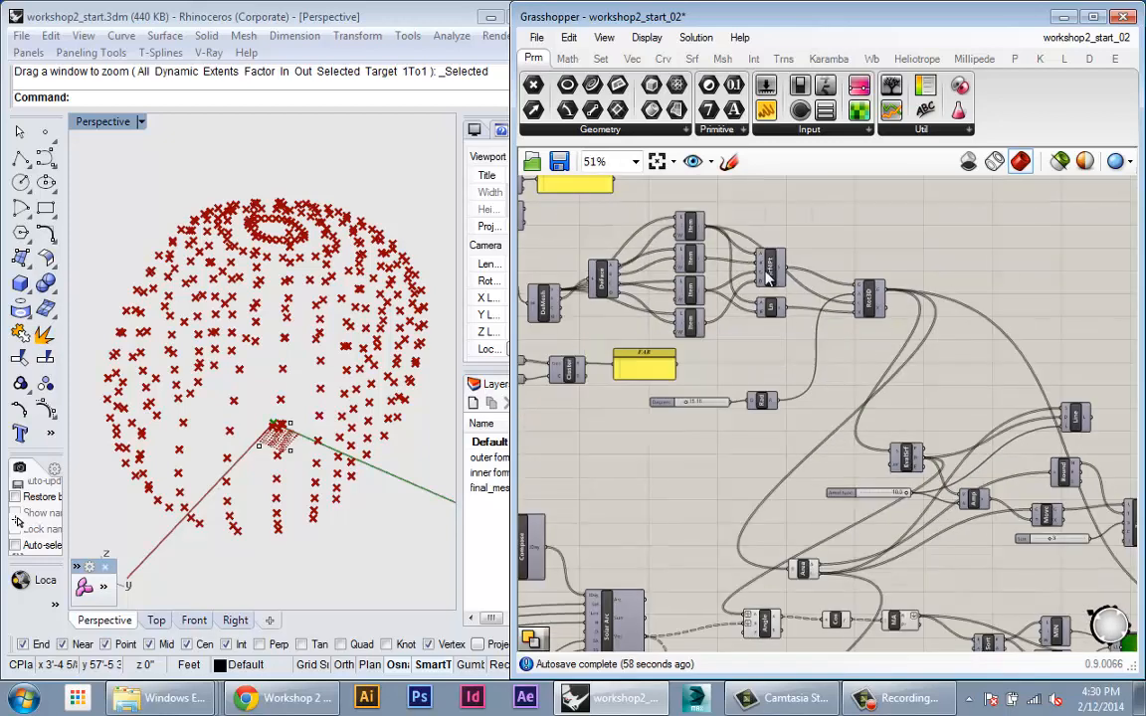
pyautogui.scroll(3)
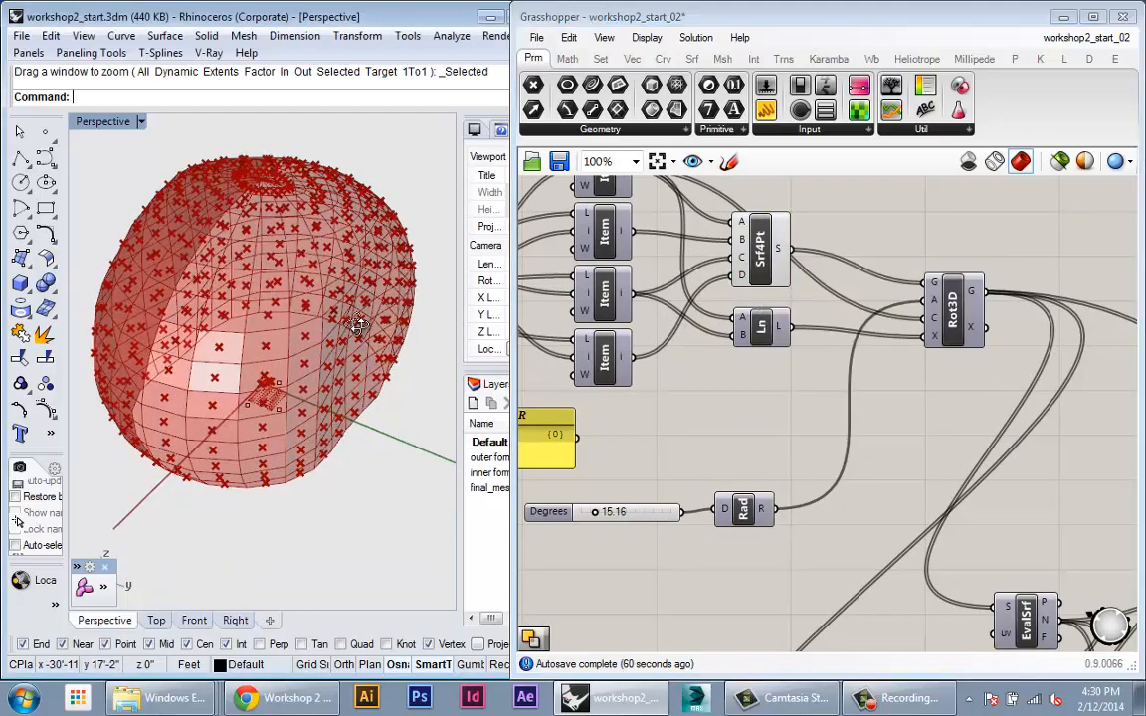
# Feed the Srf4Pt panel surfaces into the Scale component's Geometry input
pyautogui.click(736, 263)
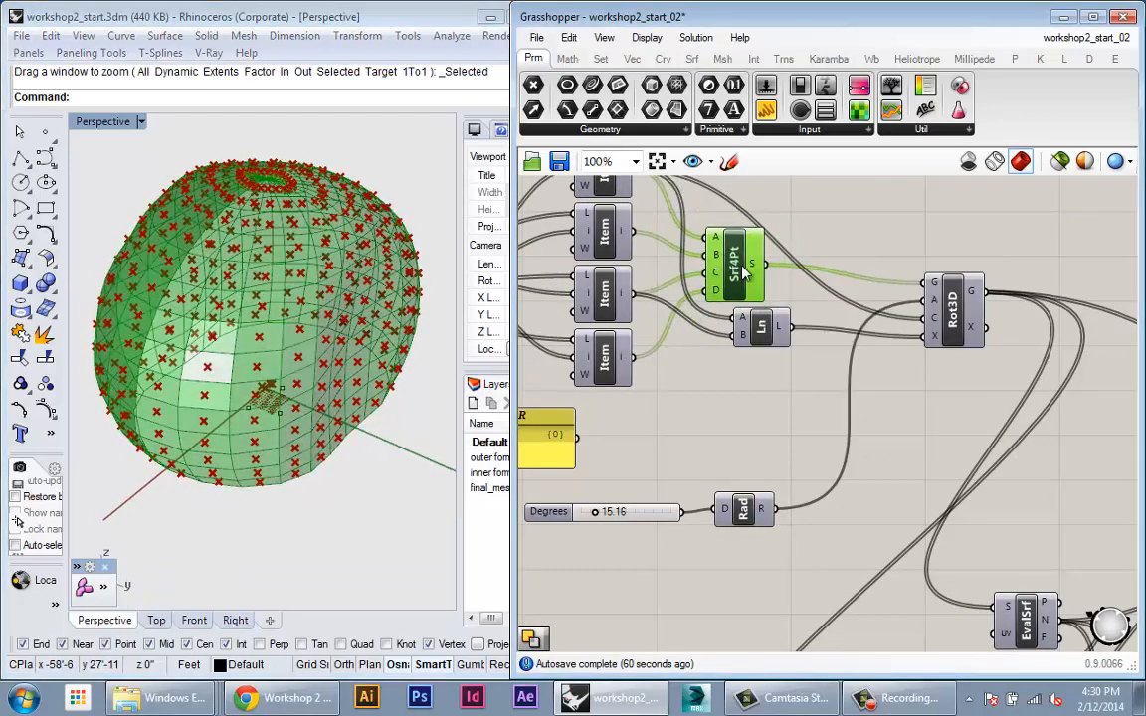
pyautogui.scroll(-3)
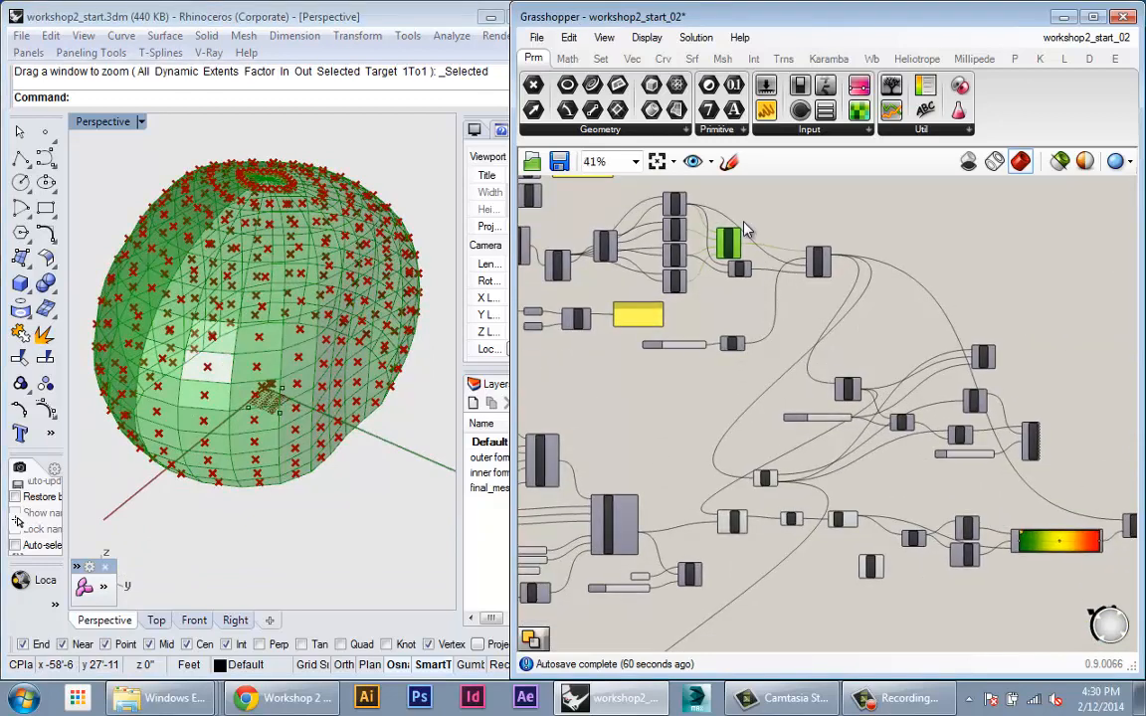
pyautogui.scroll(3)
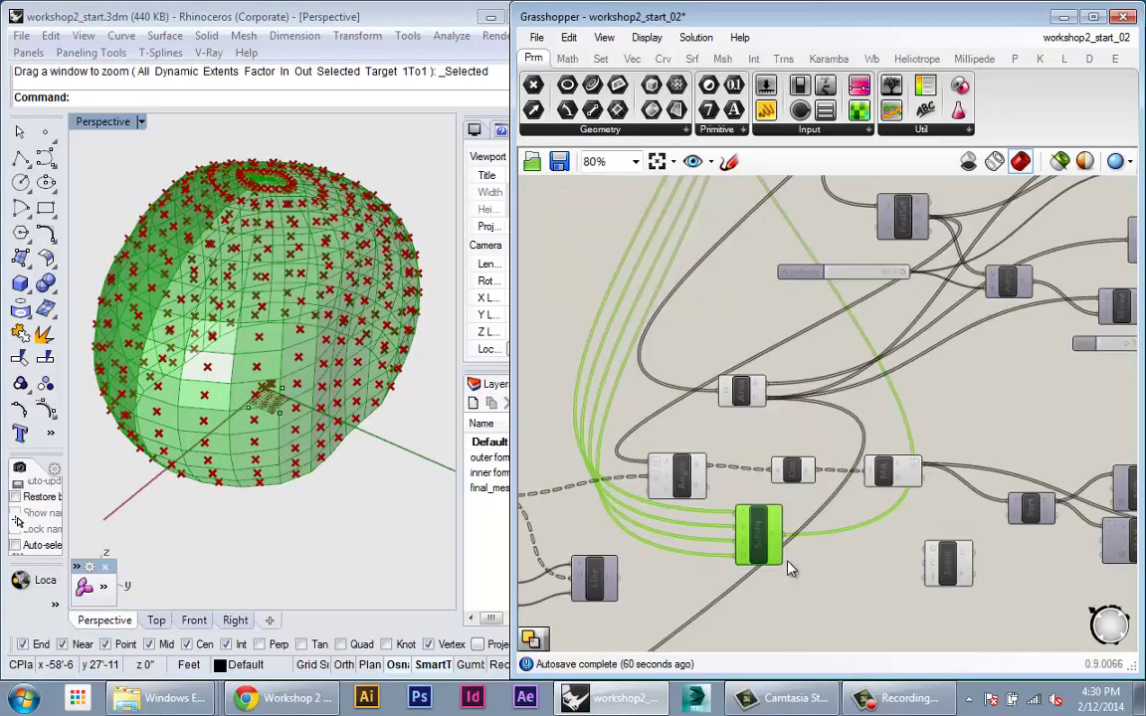
pyautogui.scroll(-3)
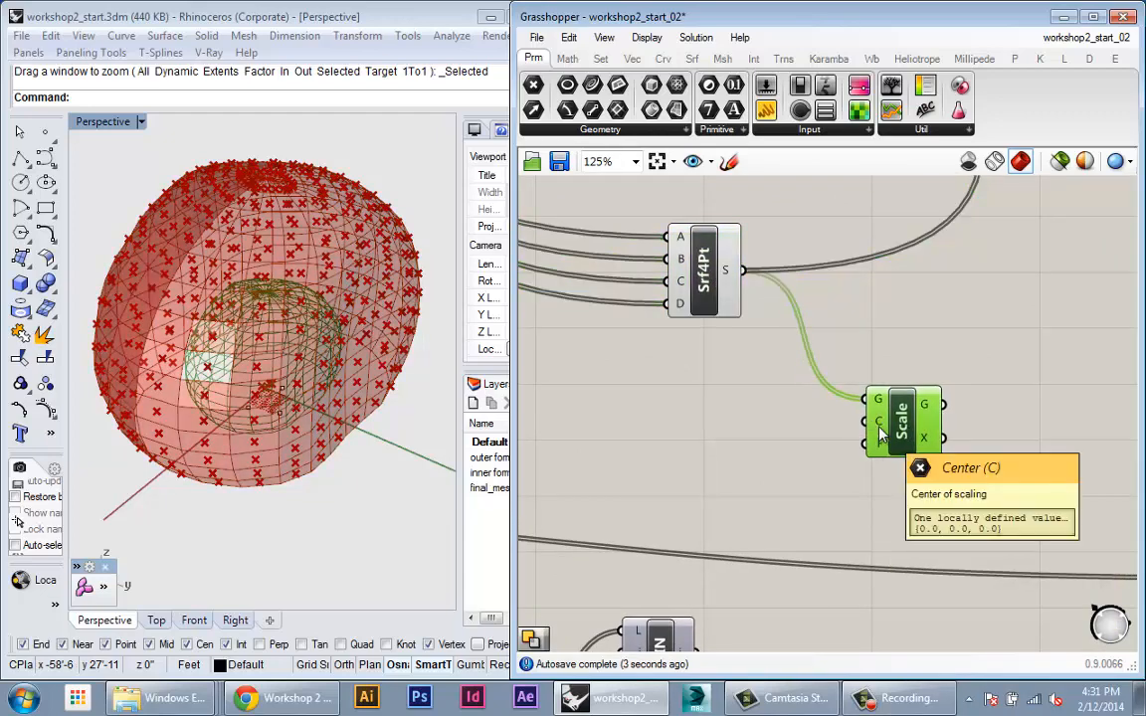
pyautogui.moveTo(883, 457)
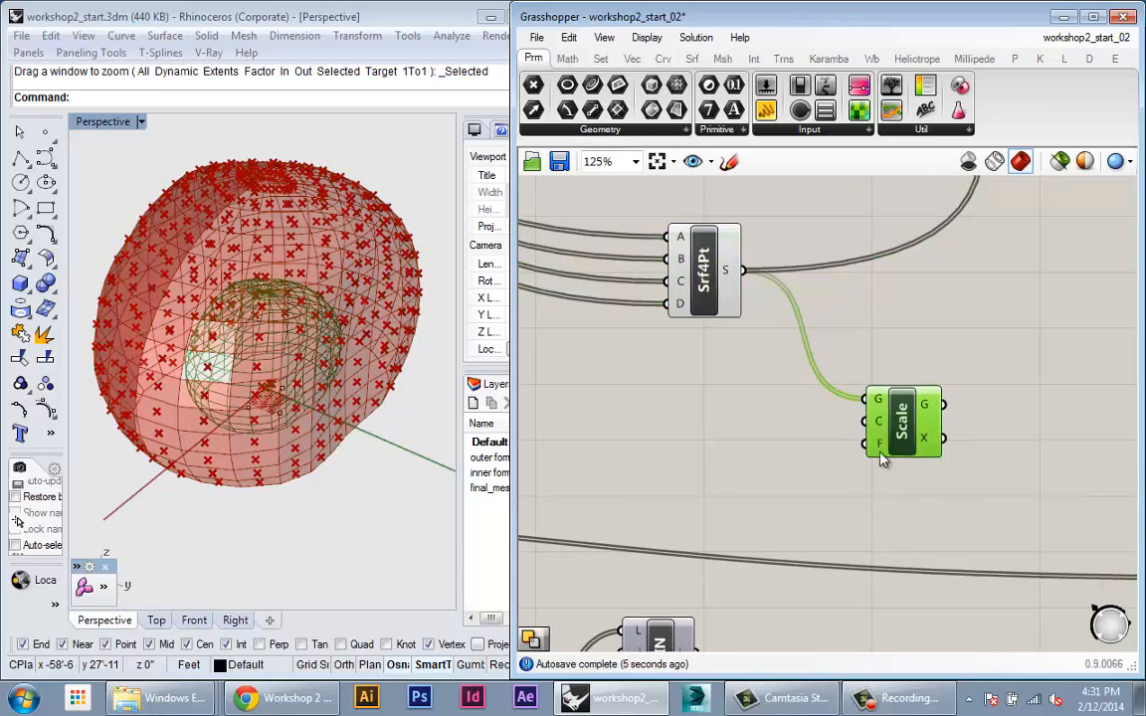
pyautogui.moveTo(879, 445)
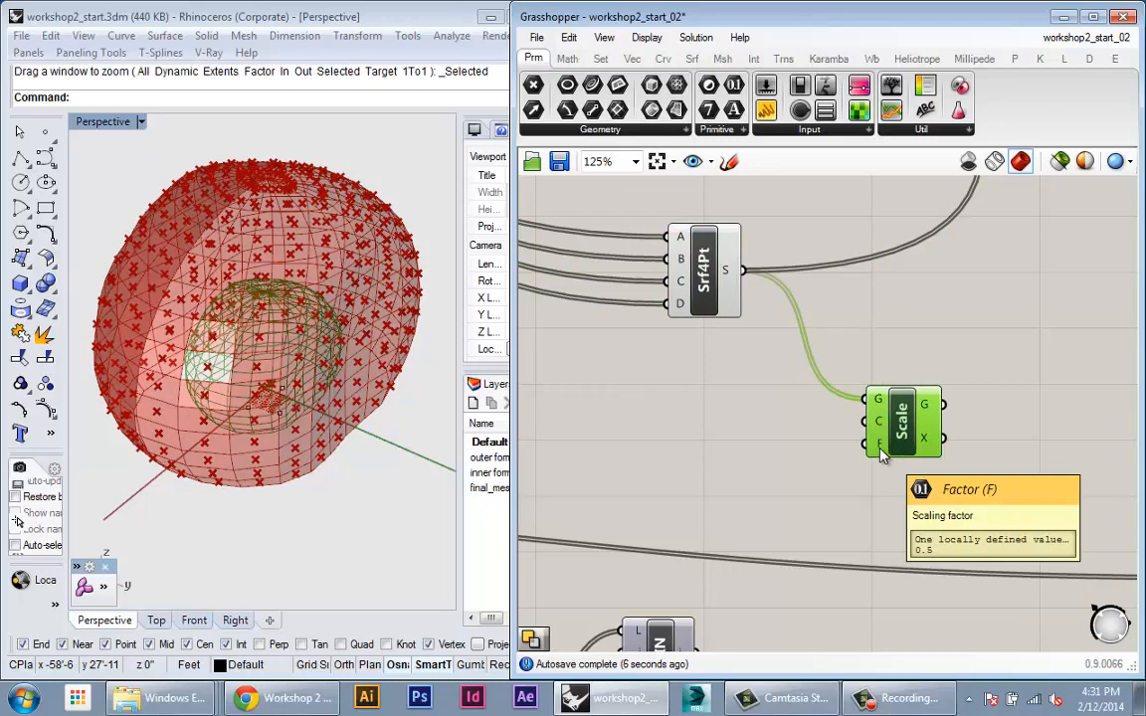
pyautogui.scroll(-3)
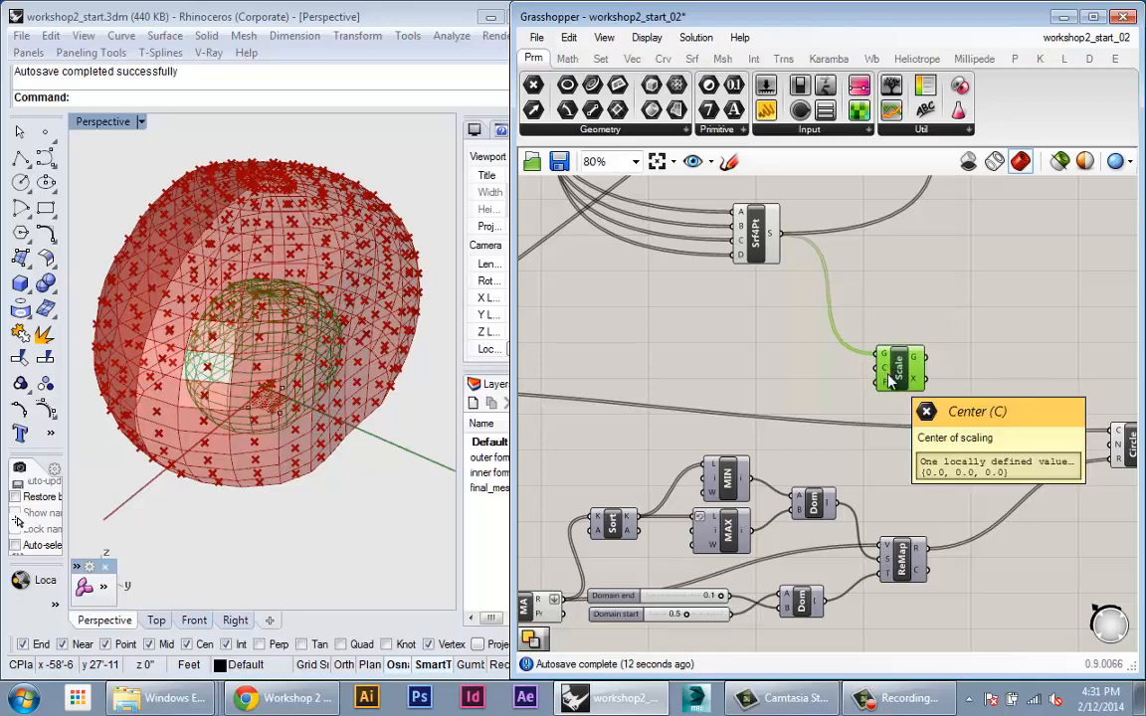
# Wire the Area centroids into Scale's Center so each panel shrinks about its own centre
pyautogui.scroll(-3)
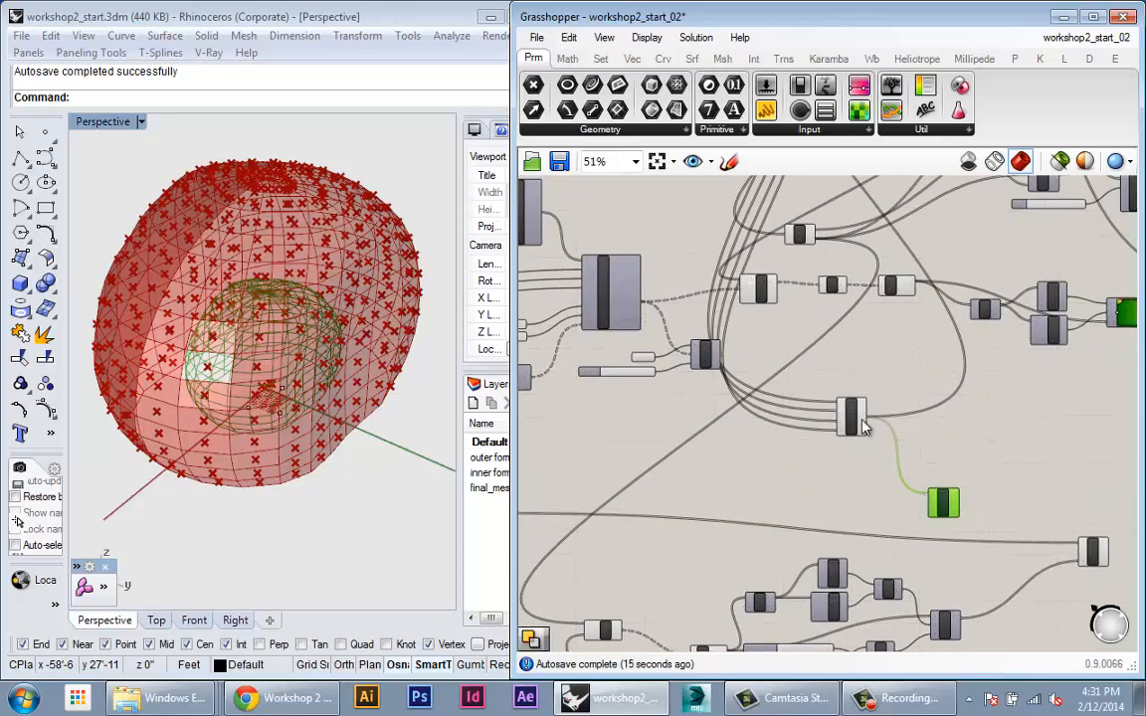
pyautogui.scroll(3)
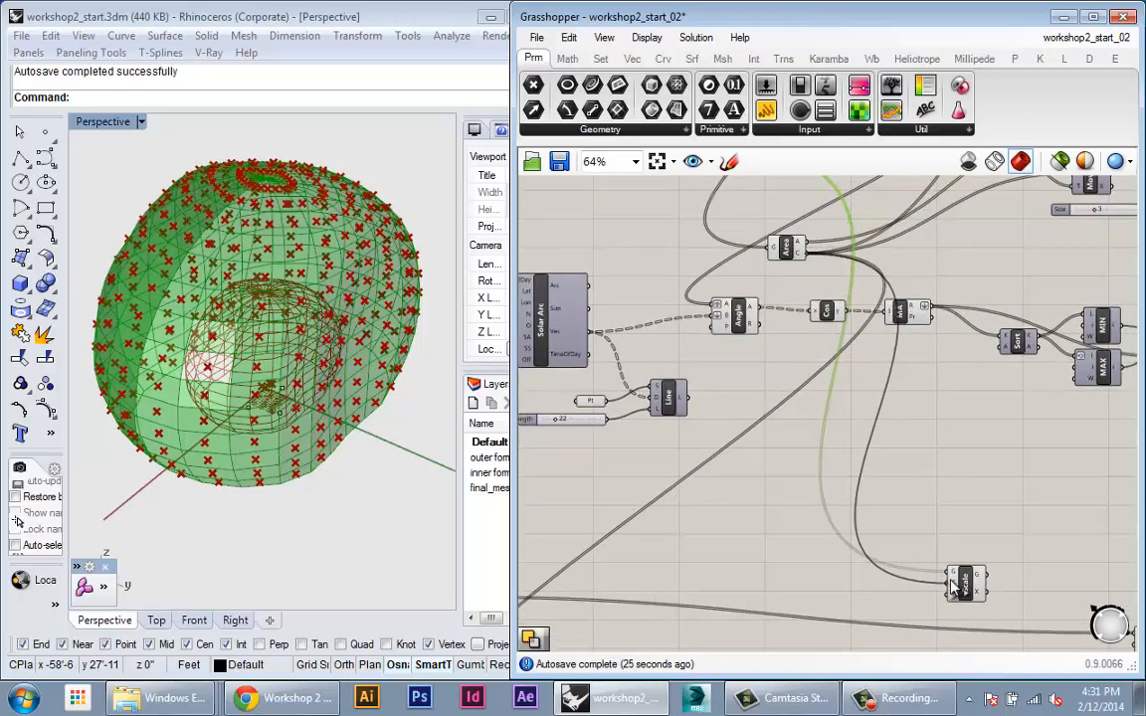
pyautogui.click(958, 579)
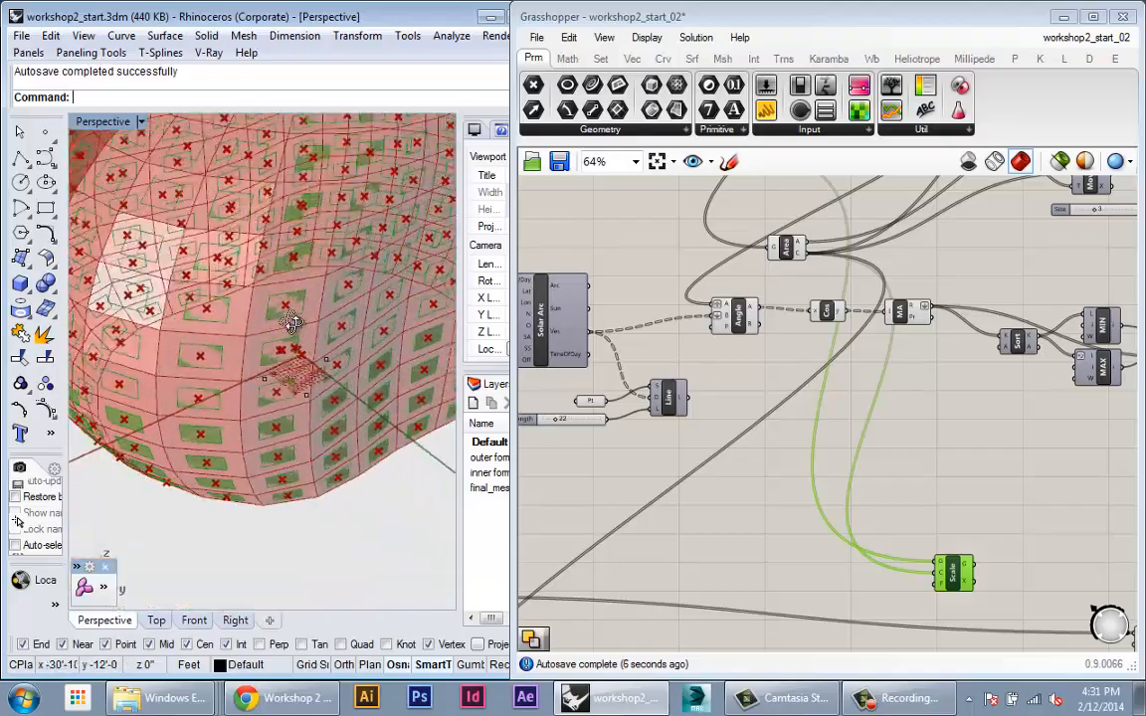
pyautogui.moveTo(295, 323); pyautogui.dragTo(442, 360)
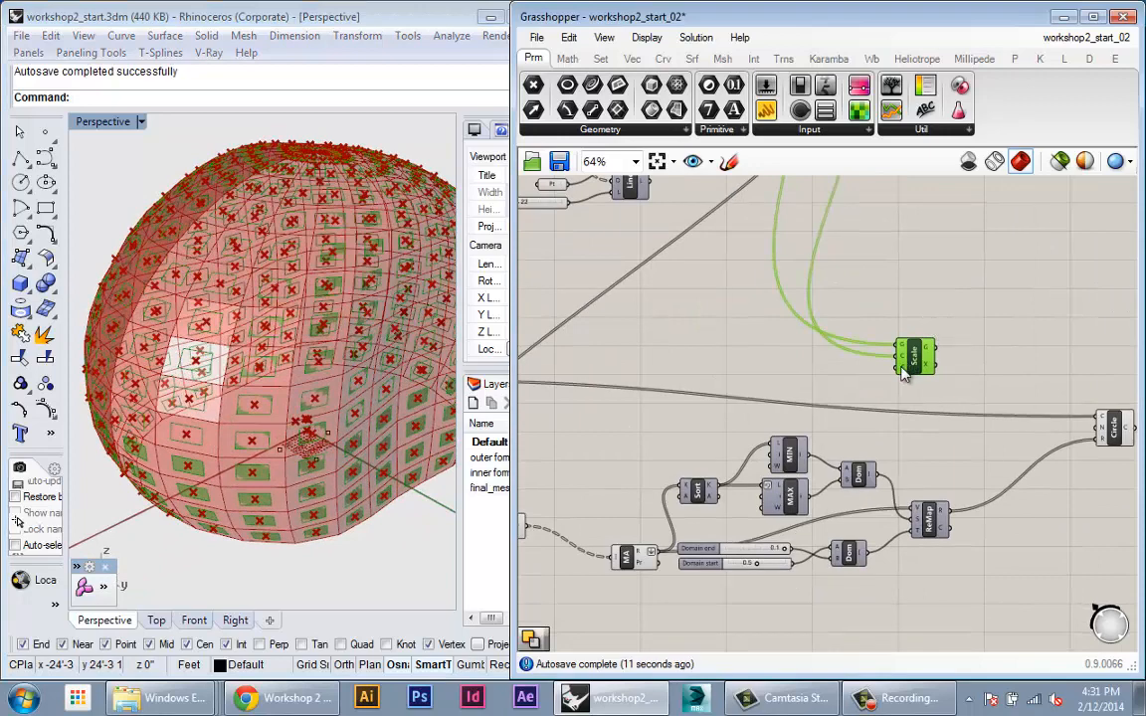
# Save the definition as a new file named workshop2_start_03
pyautogui.moveTo(913, 356); pyautogui.dragTo(973, 356)
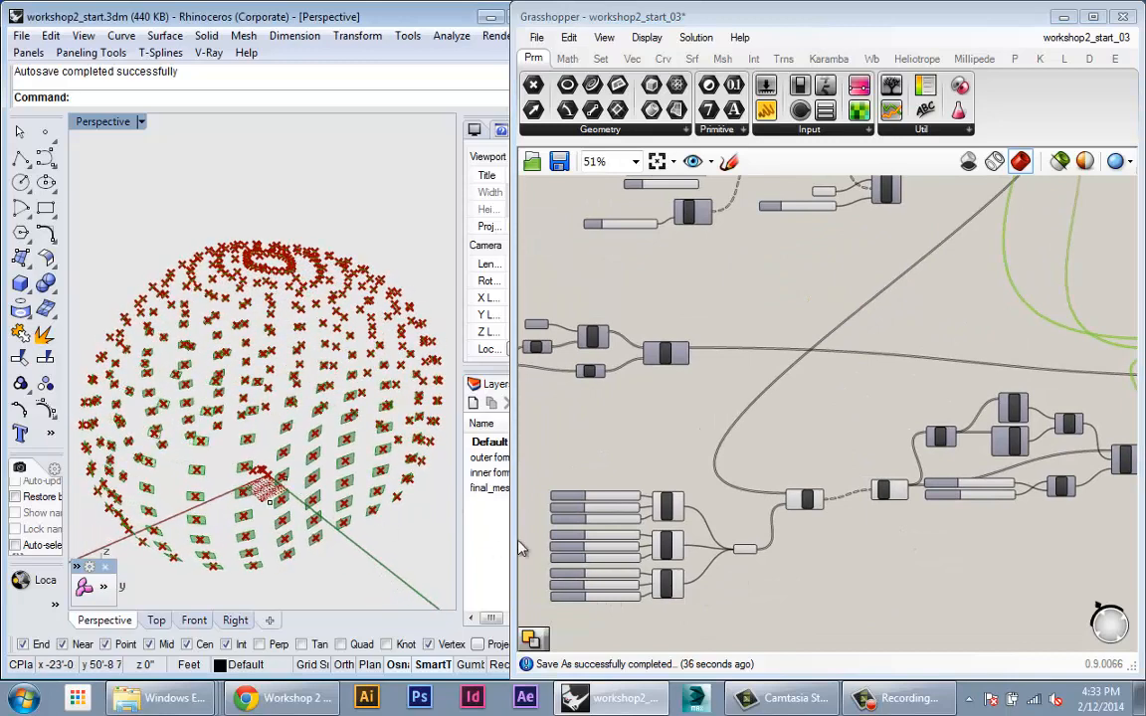
# Widen the first point's X, Y and Z slider ranges and move it to about 50.2, 28.9, 63.5
pyautogui.scroll(3)
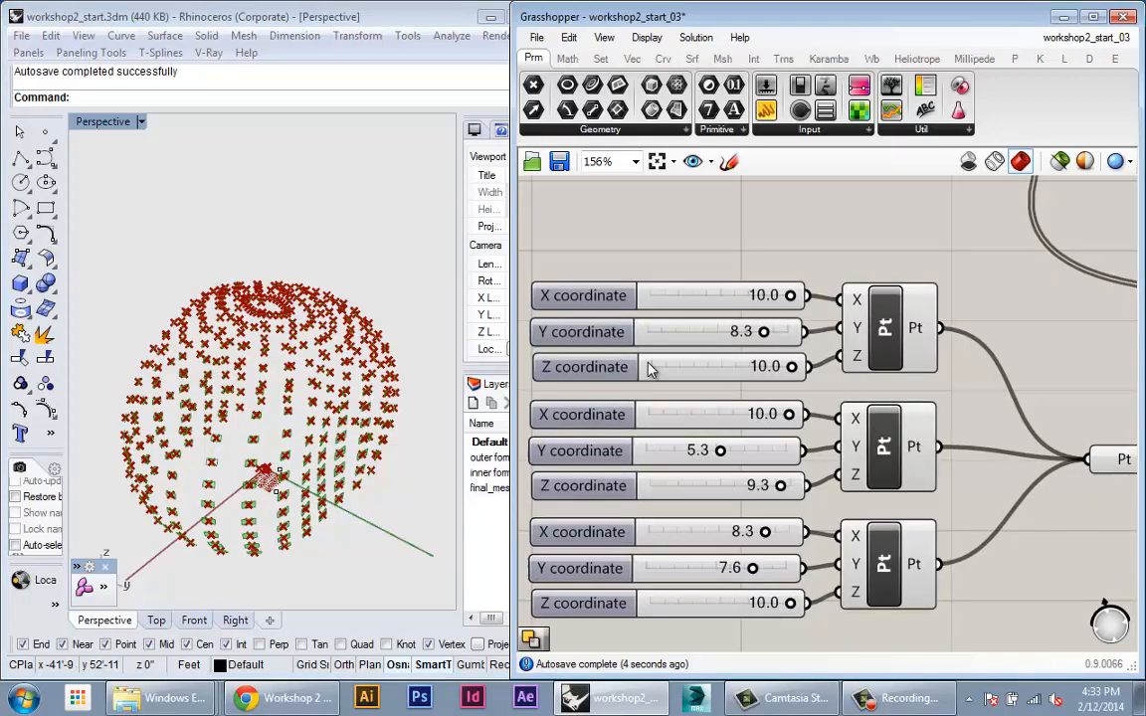
pyautogui.scroll(-3)
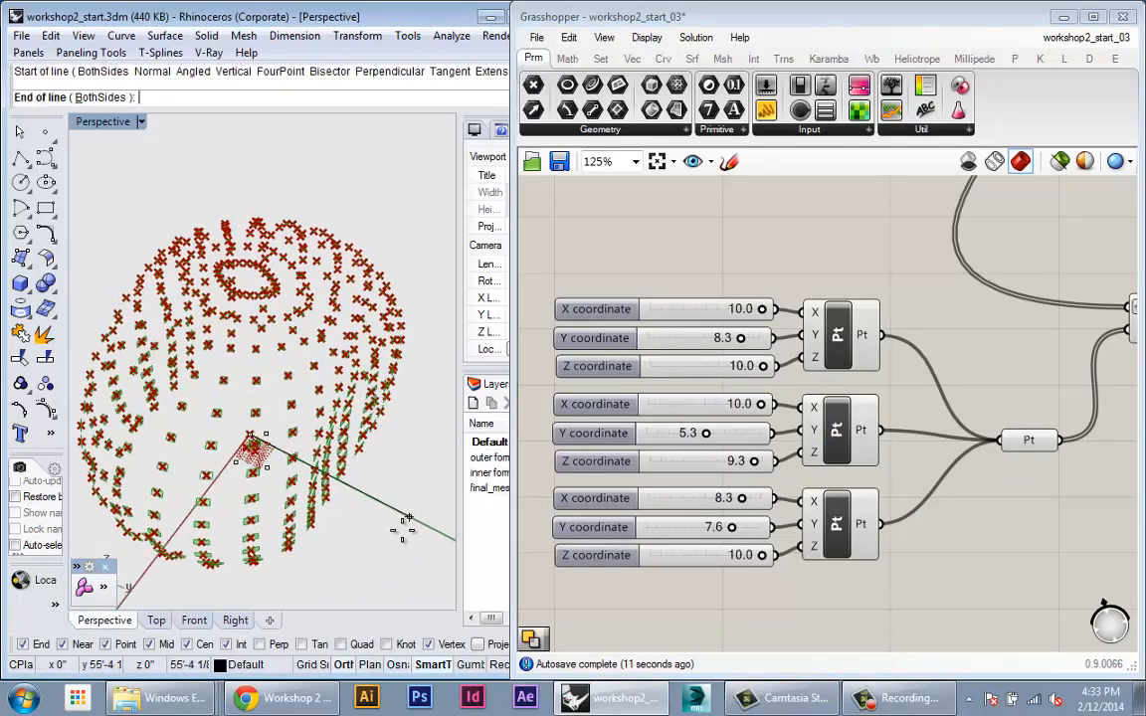
pyautogui.moveTo(394, 358)
pyautogui.write('0')
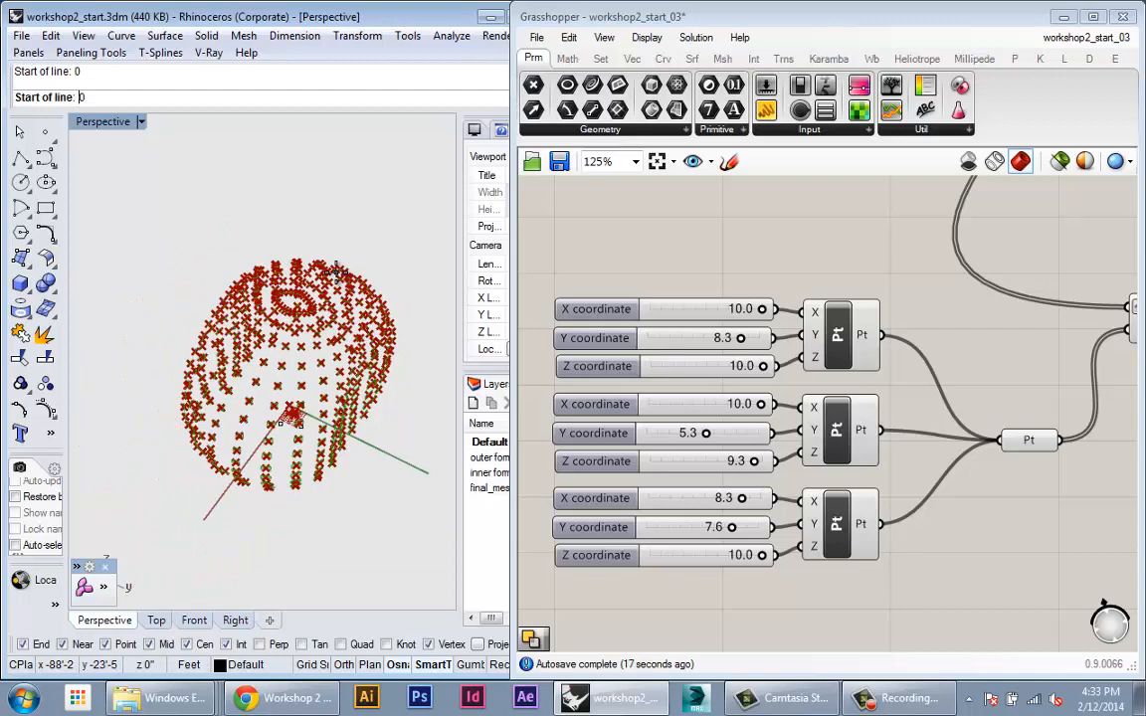
pyautogui.click(296, 238)
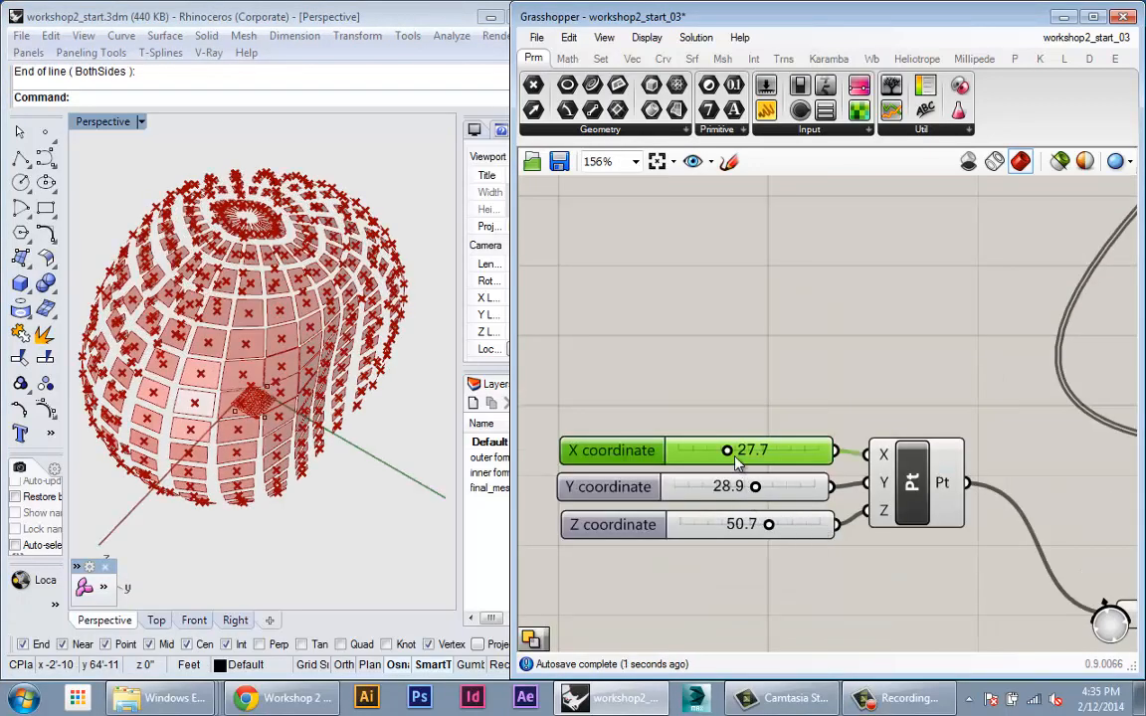
pyautogui.rightClick(726, 450)
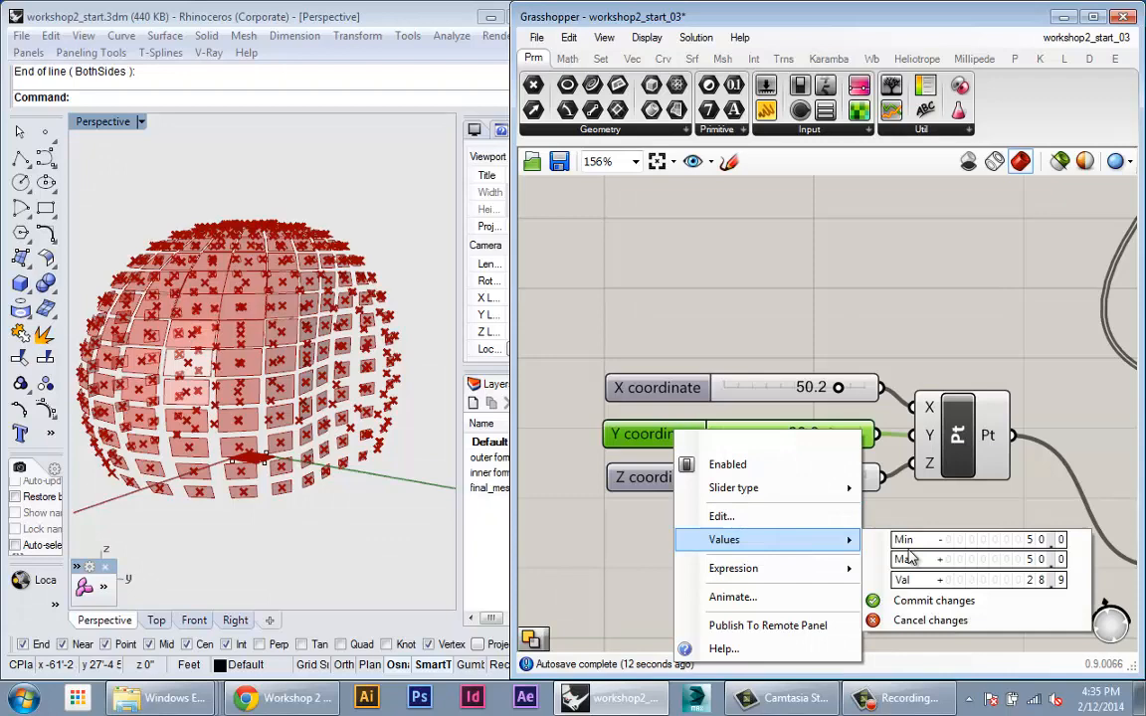
pyautogui.click(933, 600)
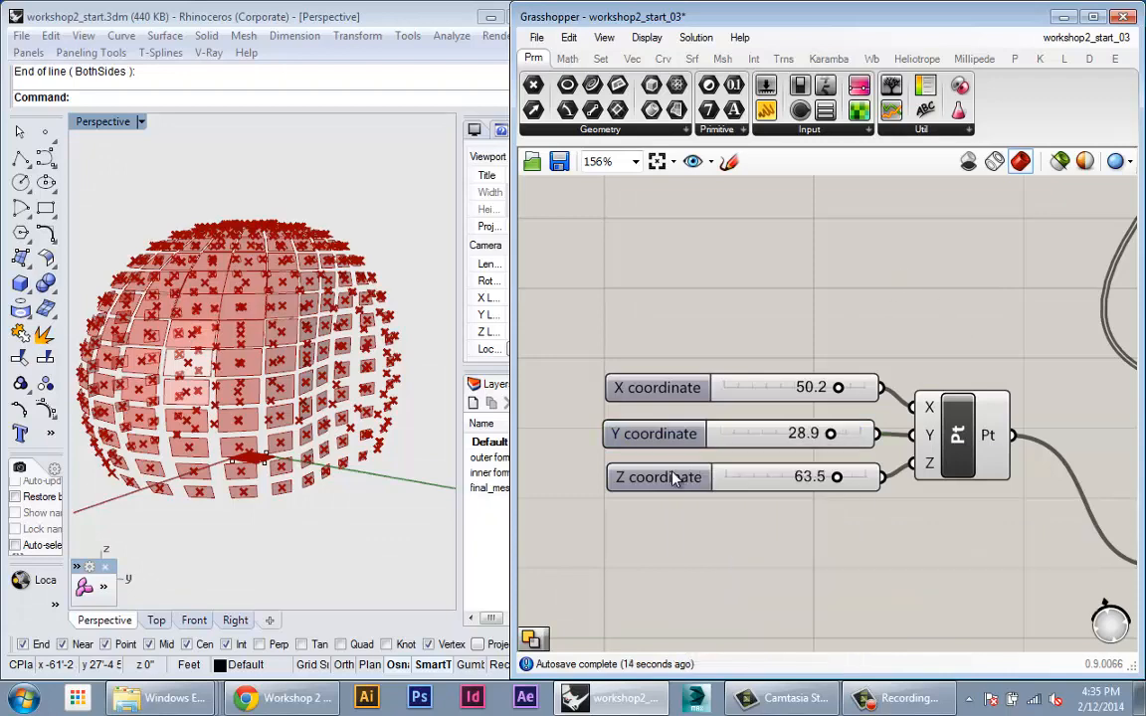
pyautogui.rightClick(658, 477)
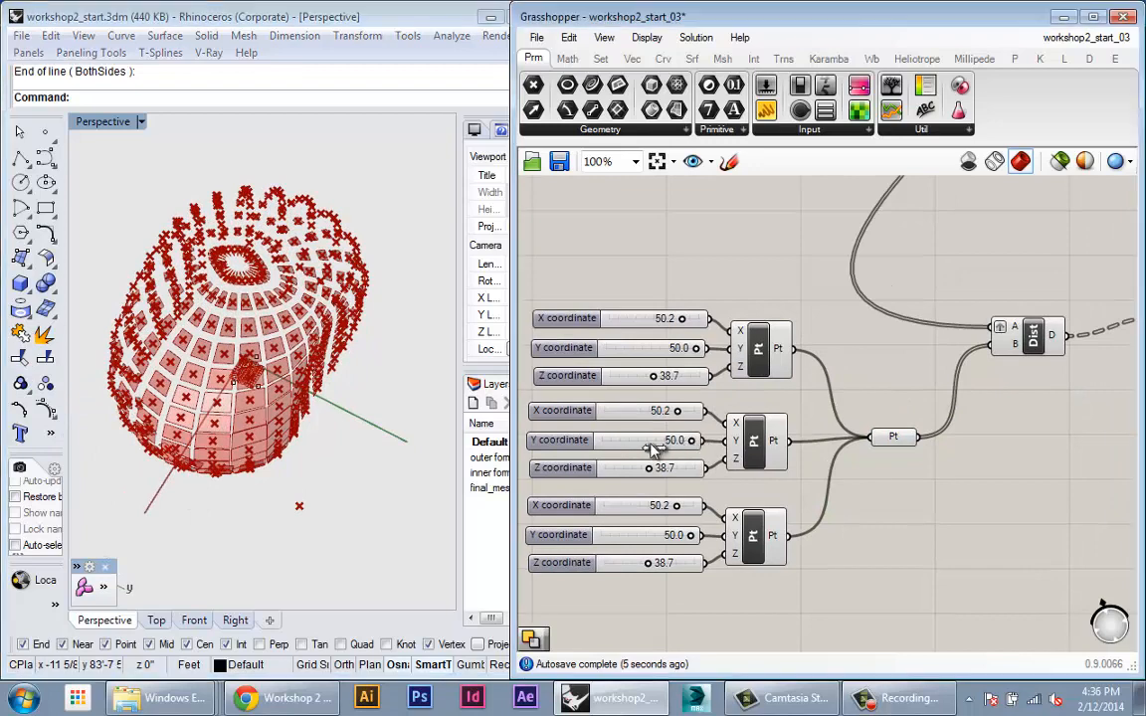
# Set the second point's Y slider to 50.0, matching all three points at 50.2, 50.0, 38.7
pyautogui.moveTo(657, 439); pyautogui.dragTo(621, 440)
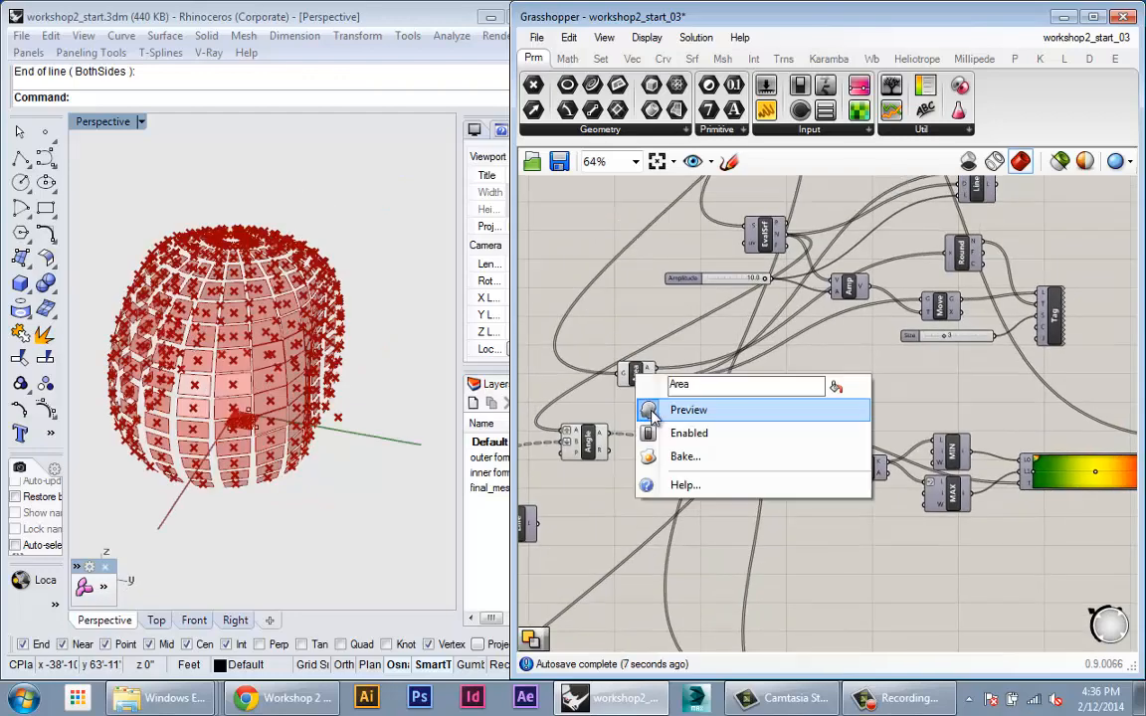
# Turn off the Area component's preview so only the scaled panels remain visible
pyautogui.click(688, 409)
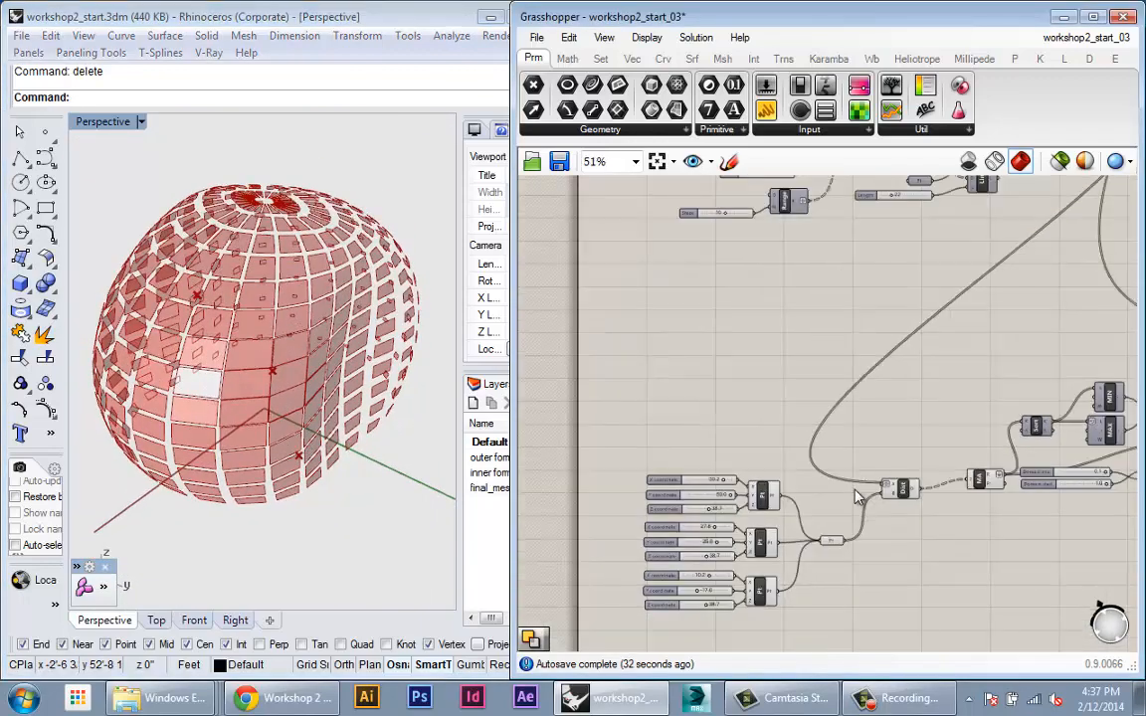
pyautogui.scroll(3)
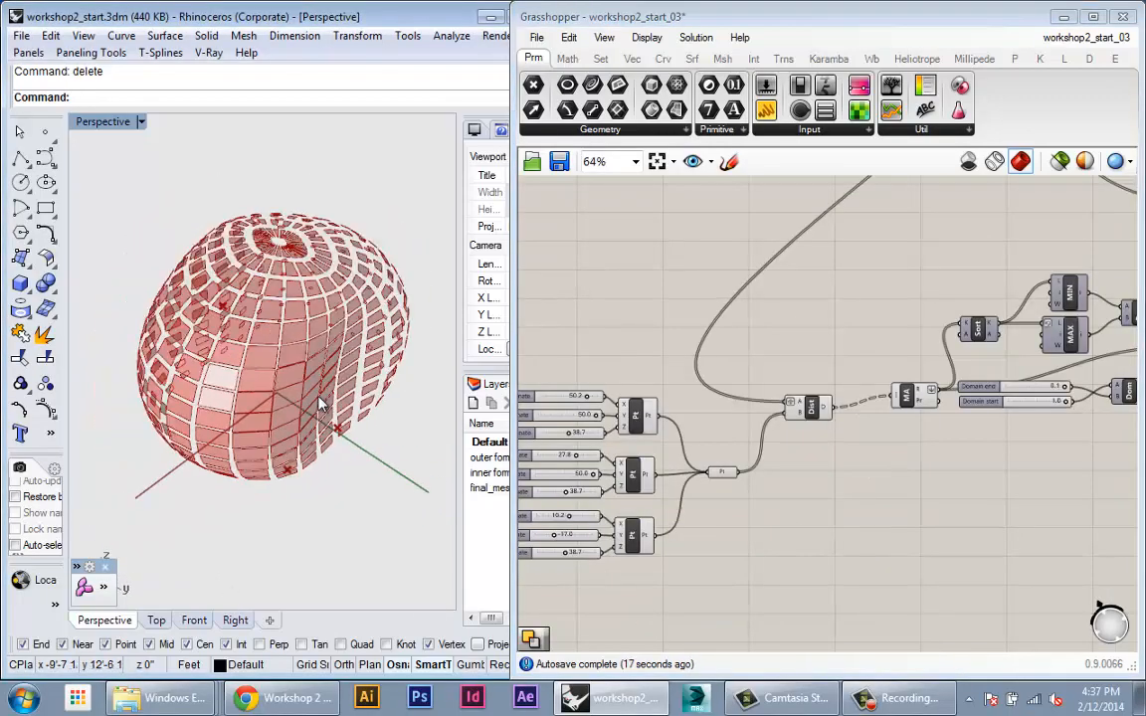
# Move the second and third points apart (X 27.8, X 10.2, Y -17.0, Z 44.3) for varied openings
pyautogui.moveTo(318, 398); pyautogui.dragTo(209, 398)
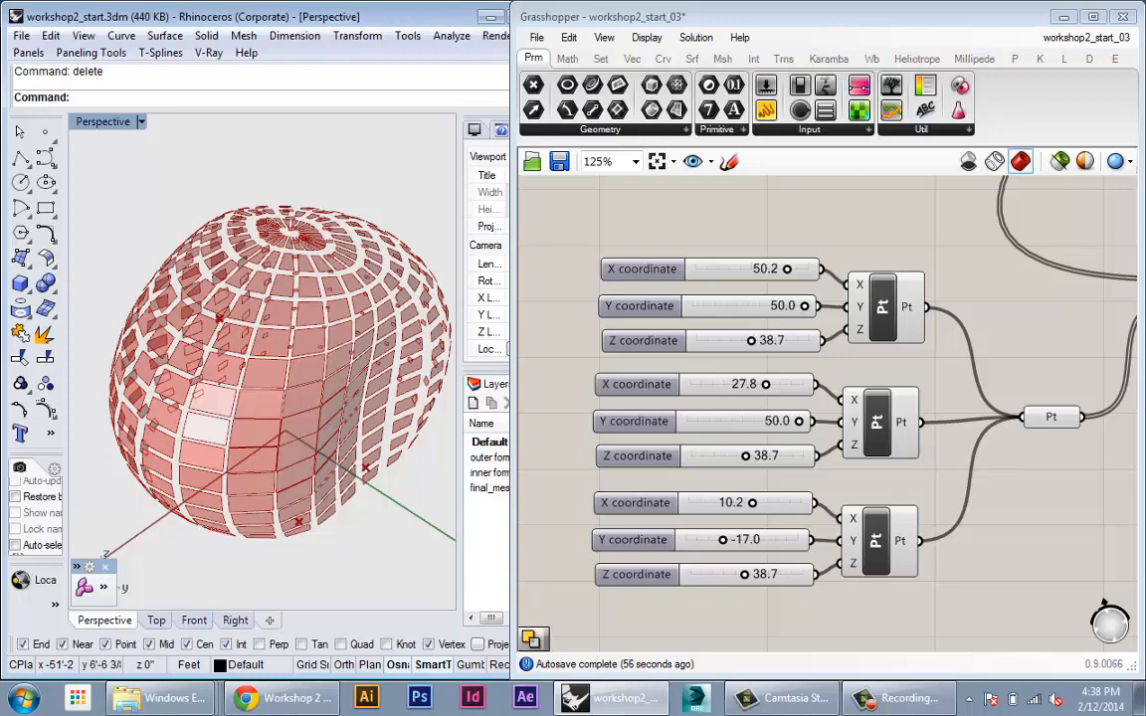
pyautogui.scroll(3)
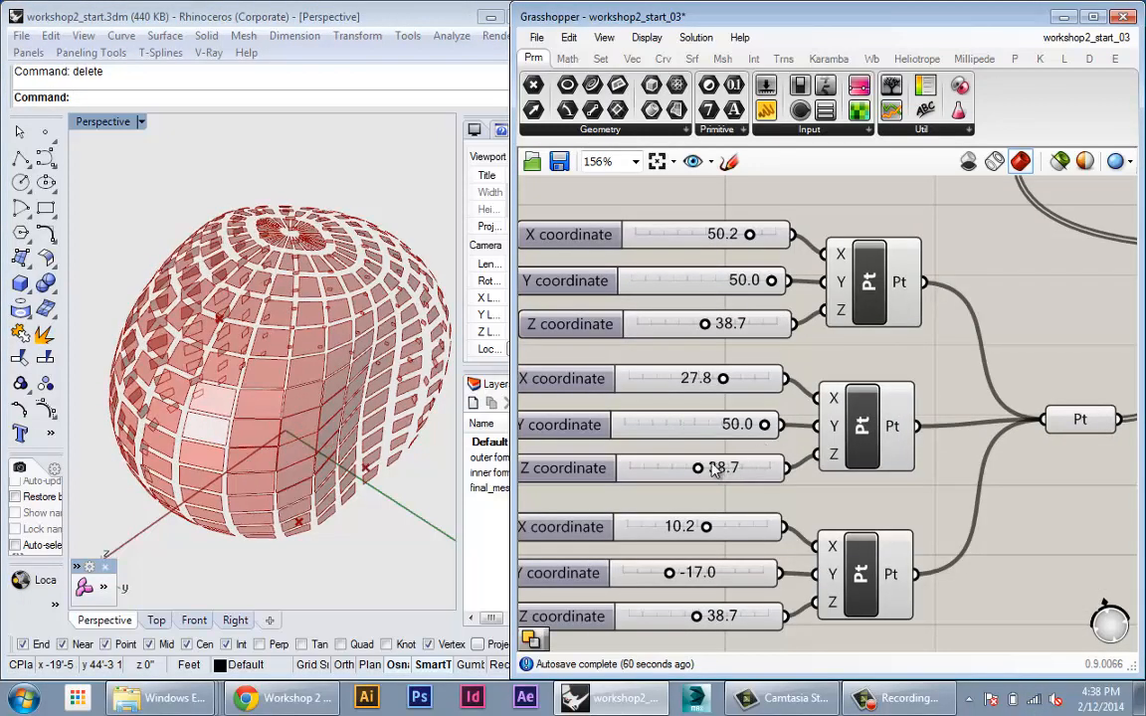
pyautogui.moveTo(696, 467); pyautogui.dragTo(712, 467)
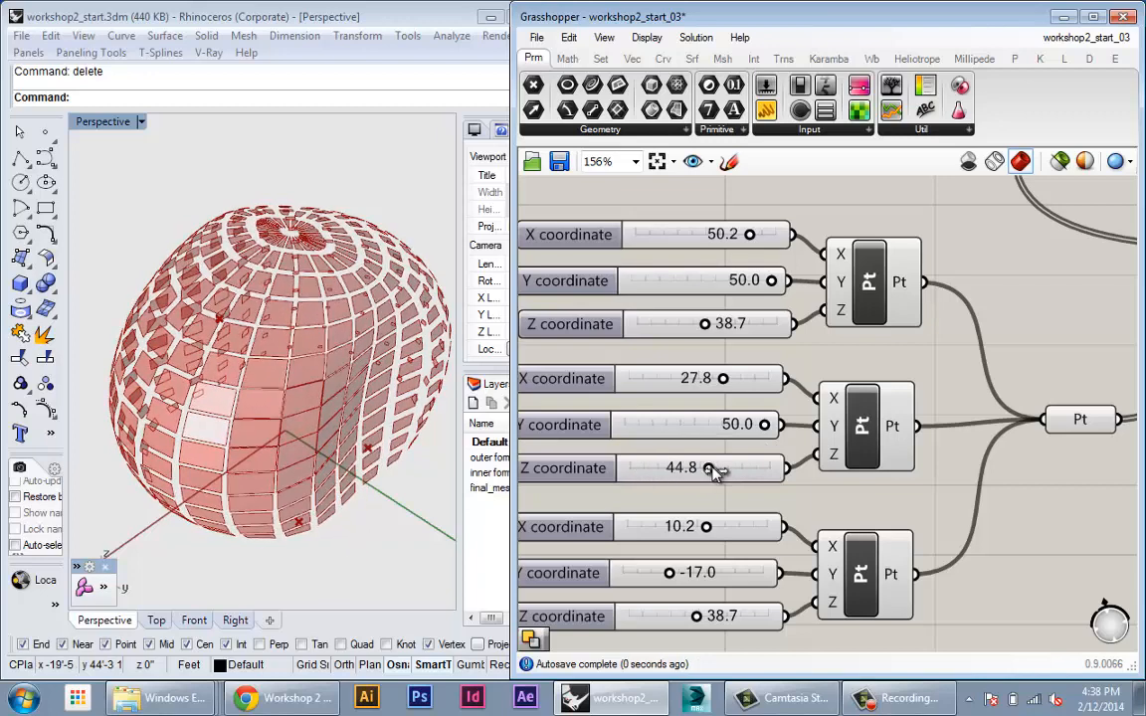
pyautogui.moveTo(716, 468); pyautogui.dragTo(708, 467)
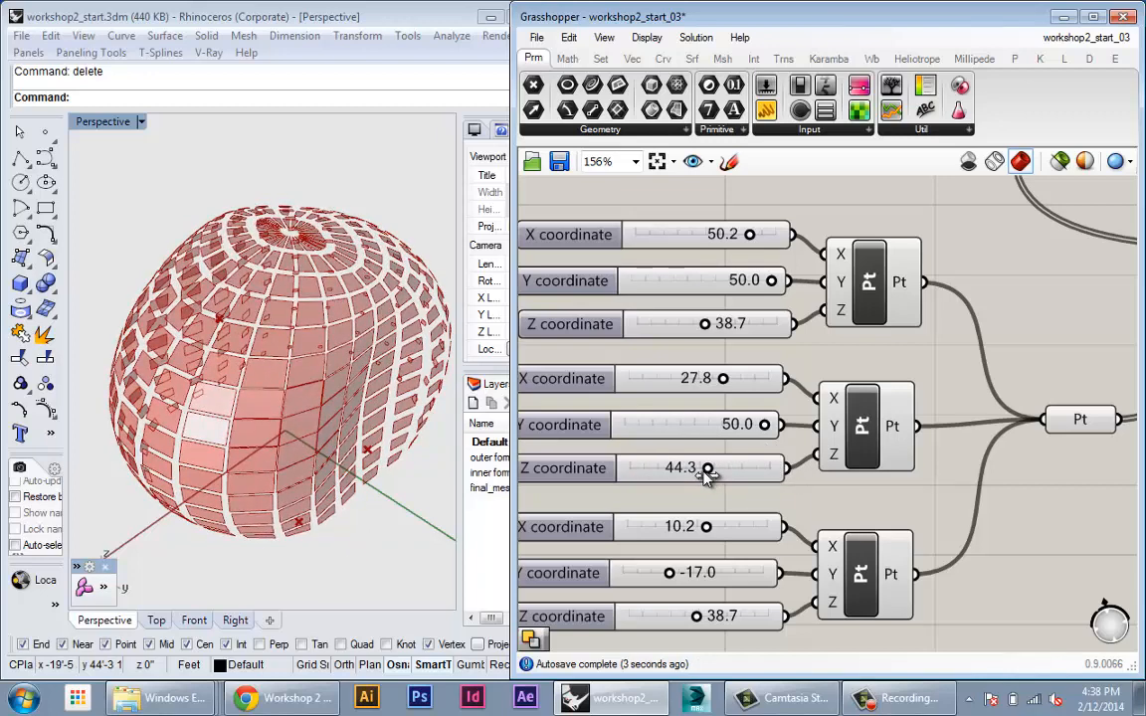